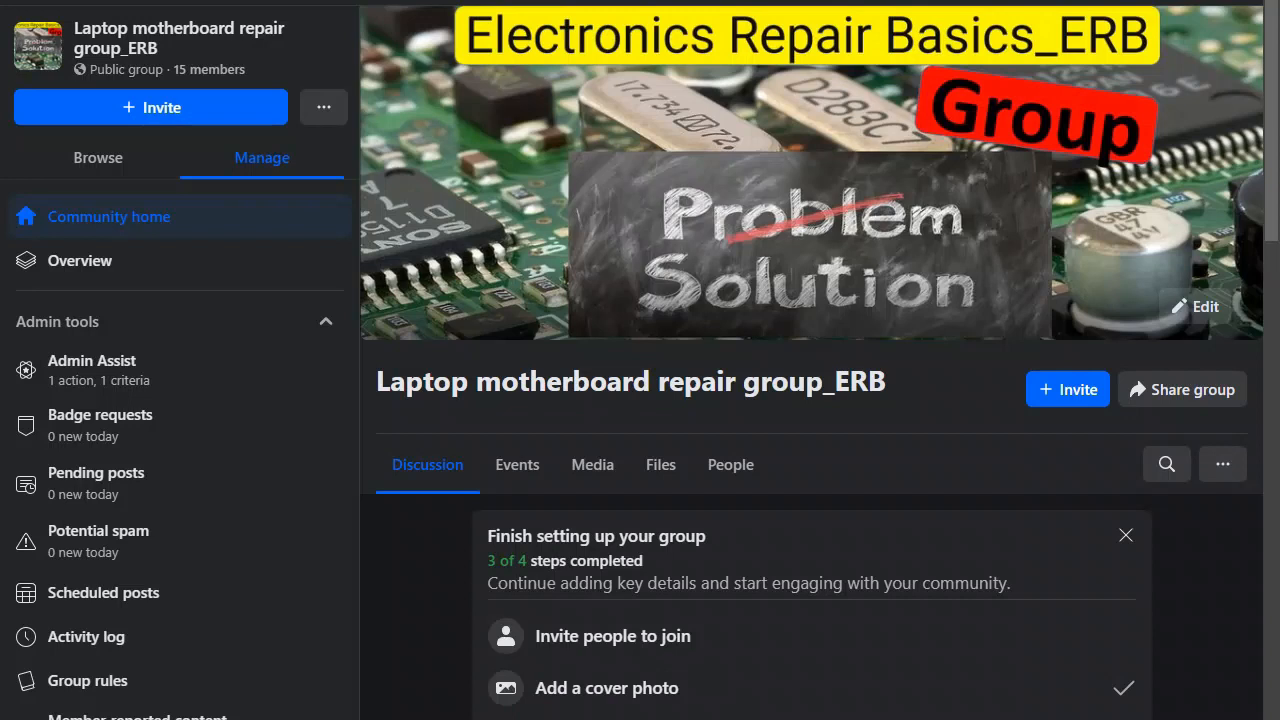
- Scroll the Discussion feed past the setup checklist card to the Motherboard Power Sequence post
scroll(down, 3)
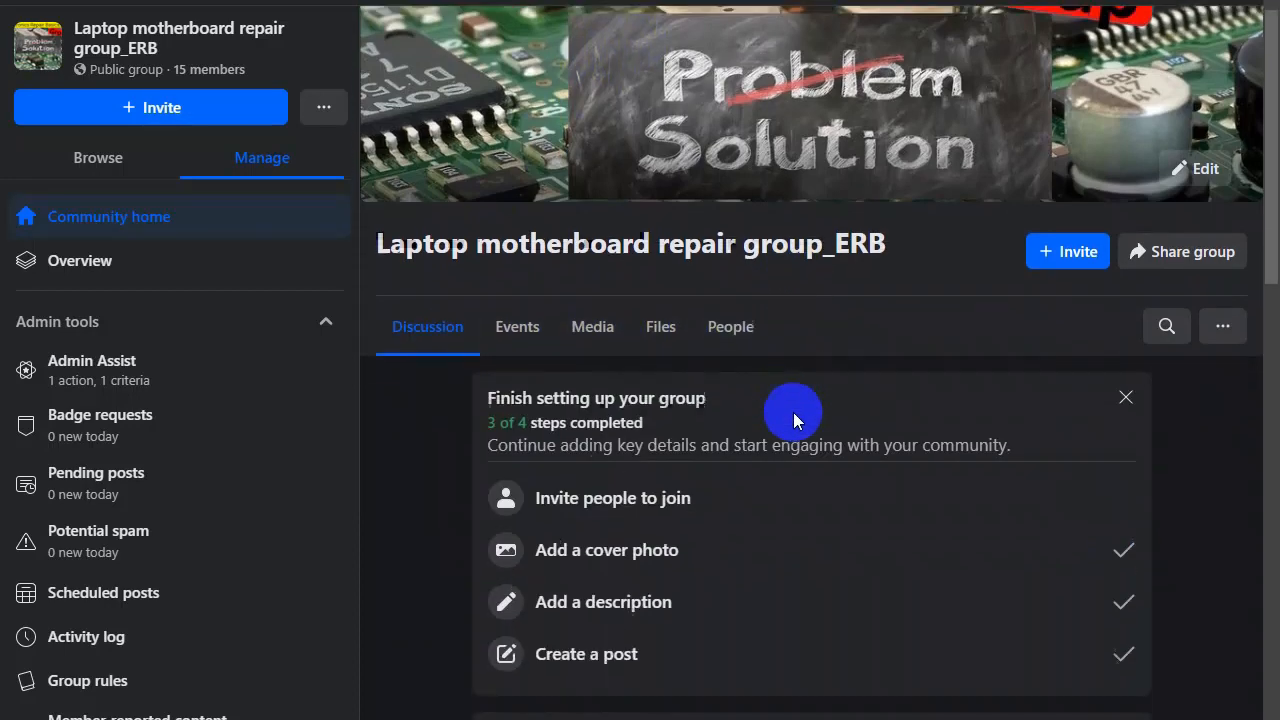
scroll(down, 3)
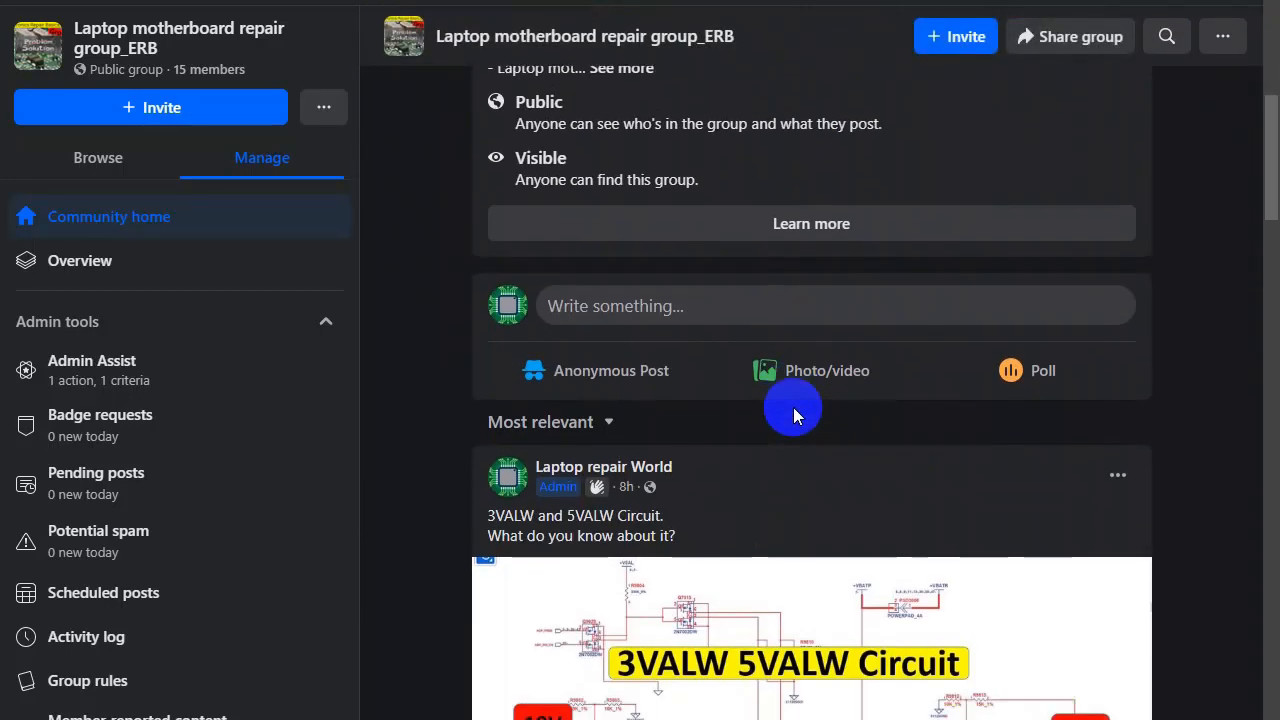
scroll(down, 3)
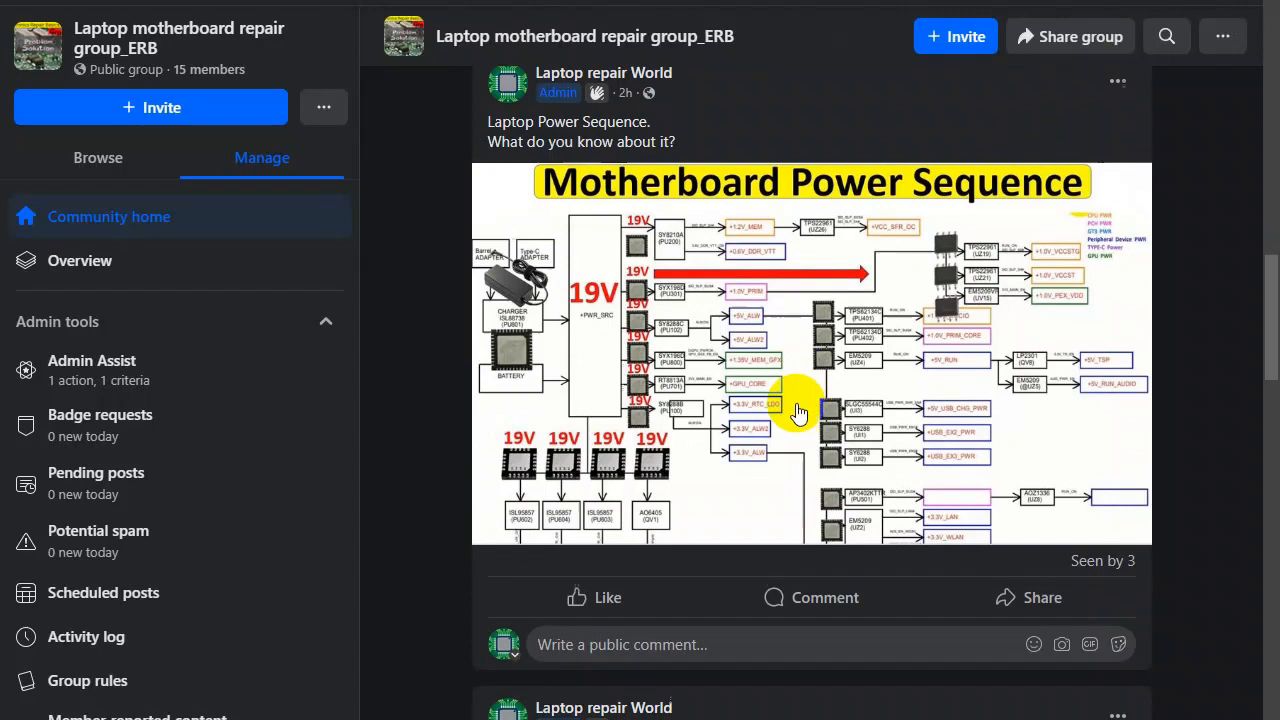
scroll(down, 3)
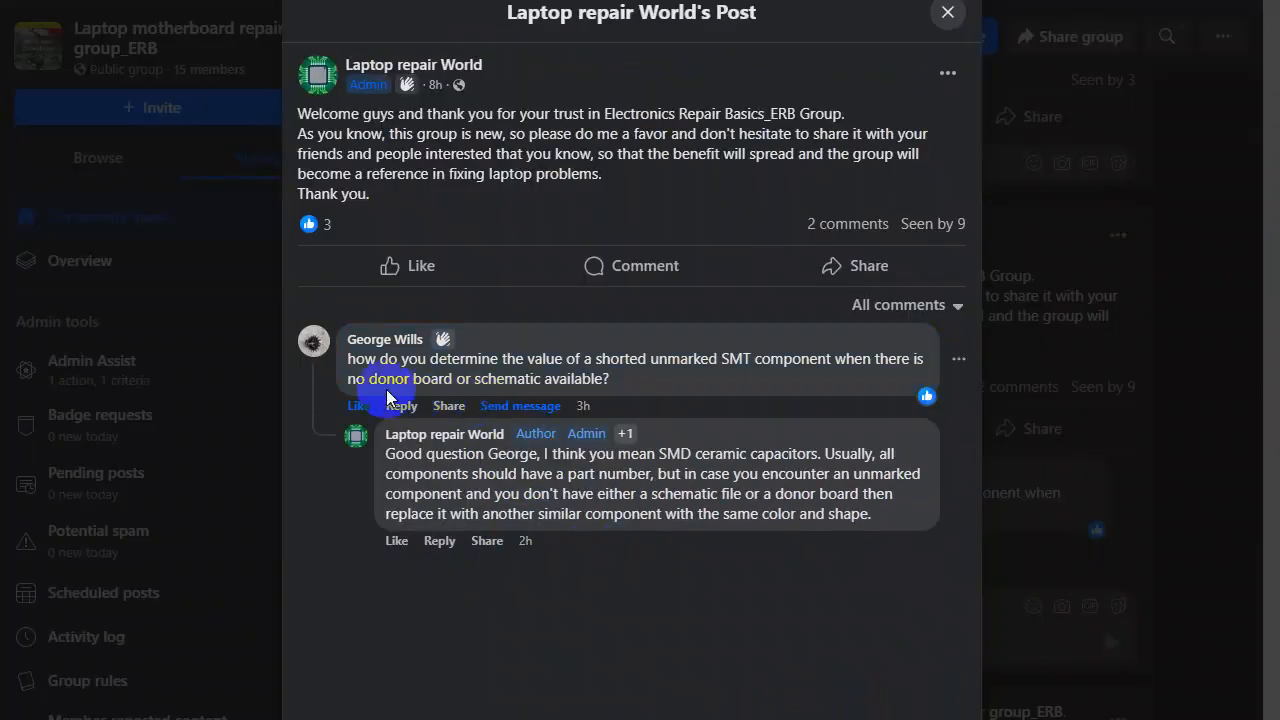
mouse_move(384, 340)
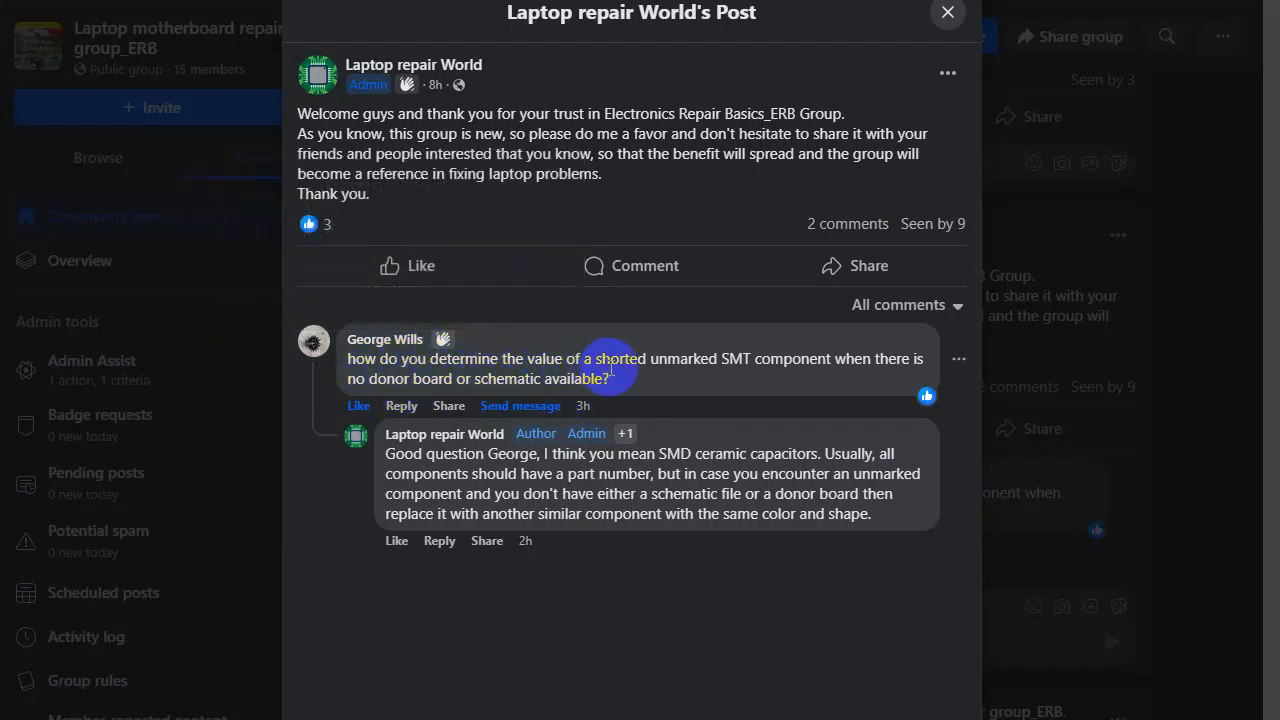
mouse_move(750, 364)
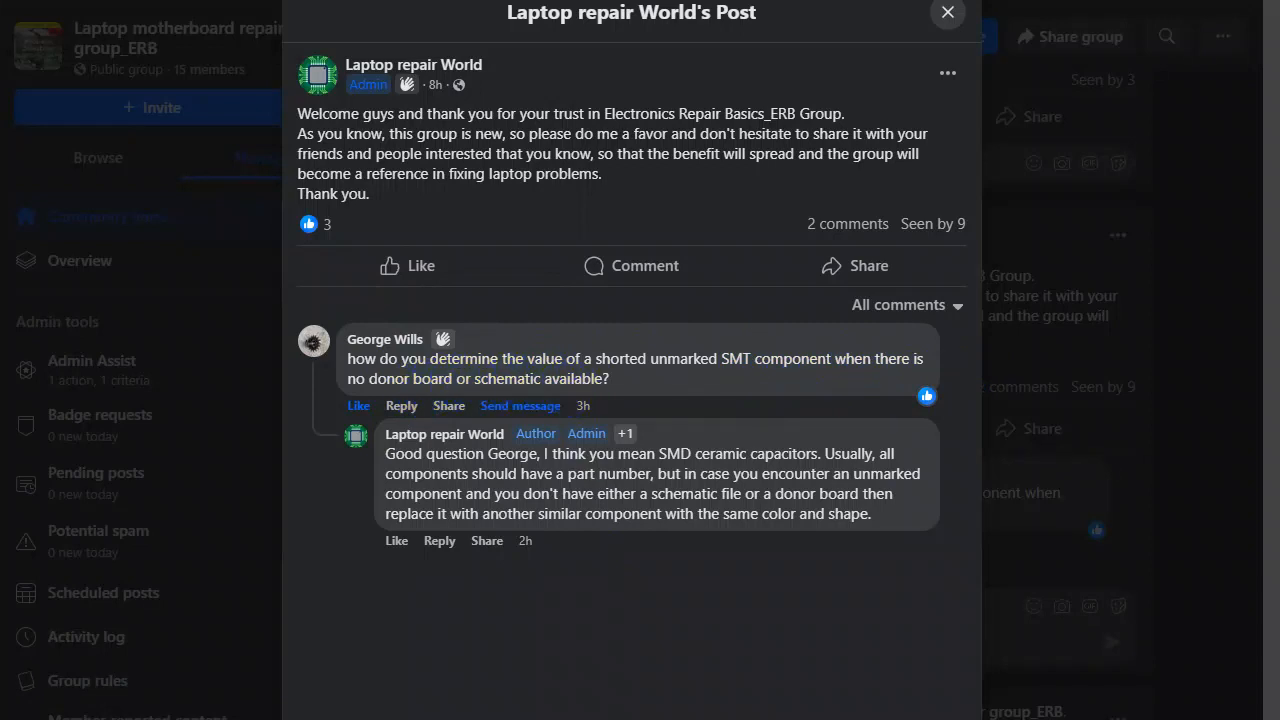
- Open the welcome post's comment thread showing George's SMT component question and the admin's reply
click(946, 12)
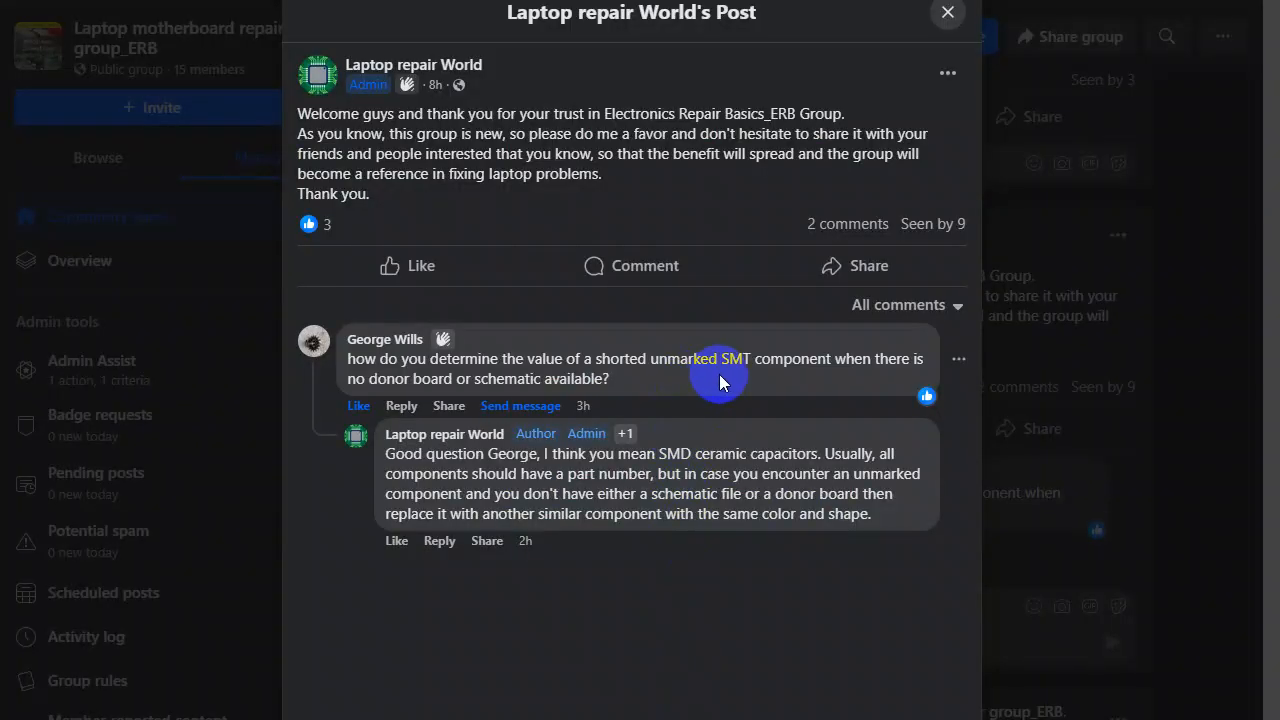
mouse_move(350, 398)
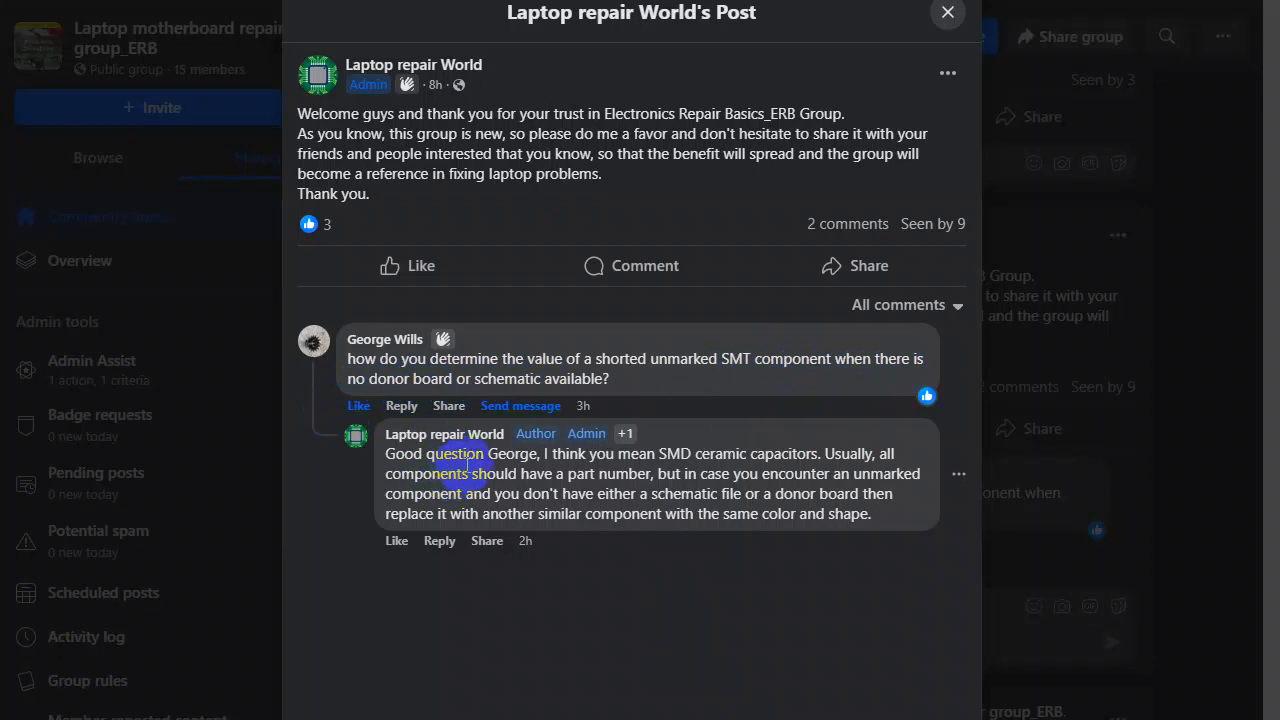
mouse_move(650, 464)
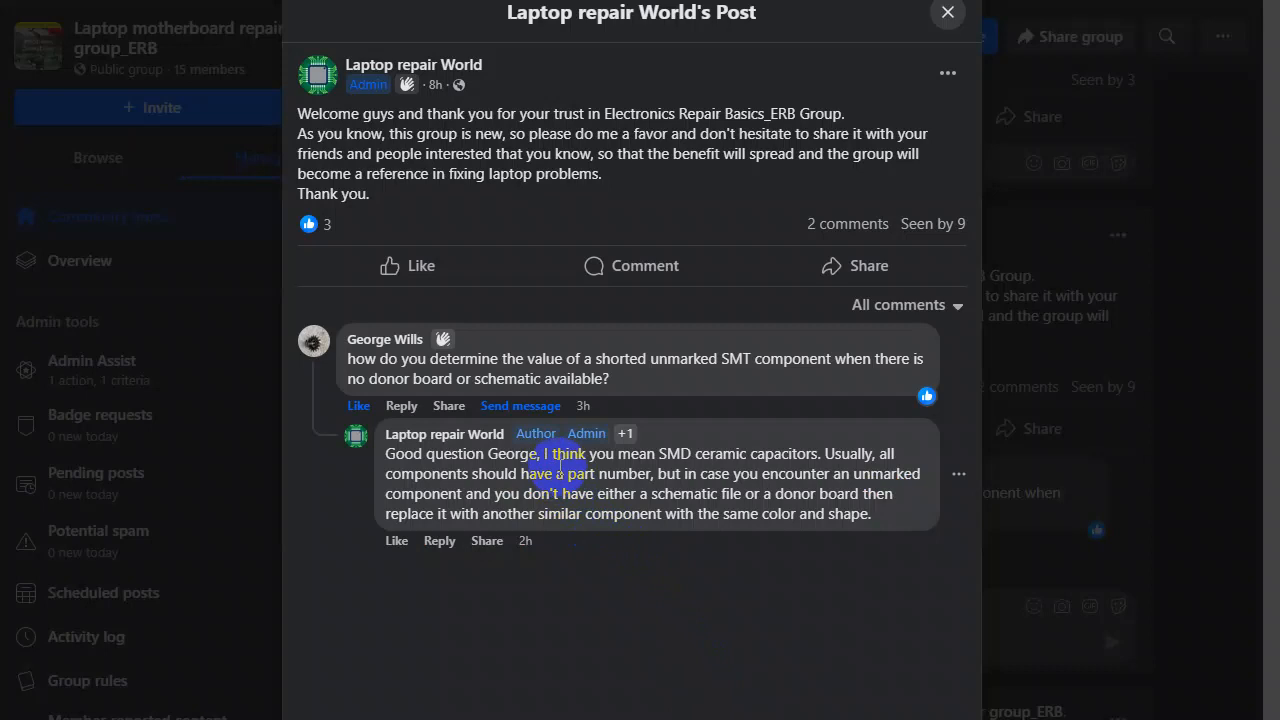
mouse_move(760, 456)
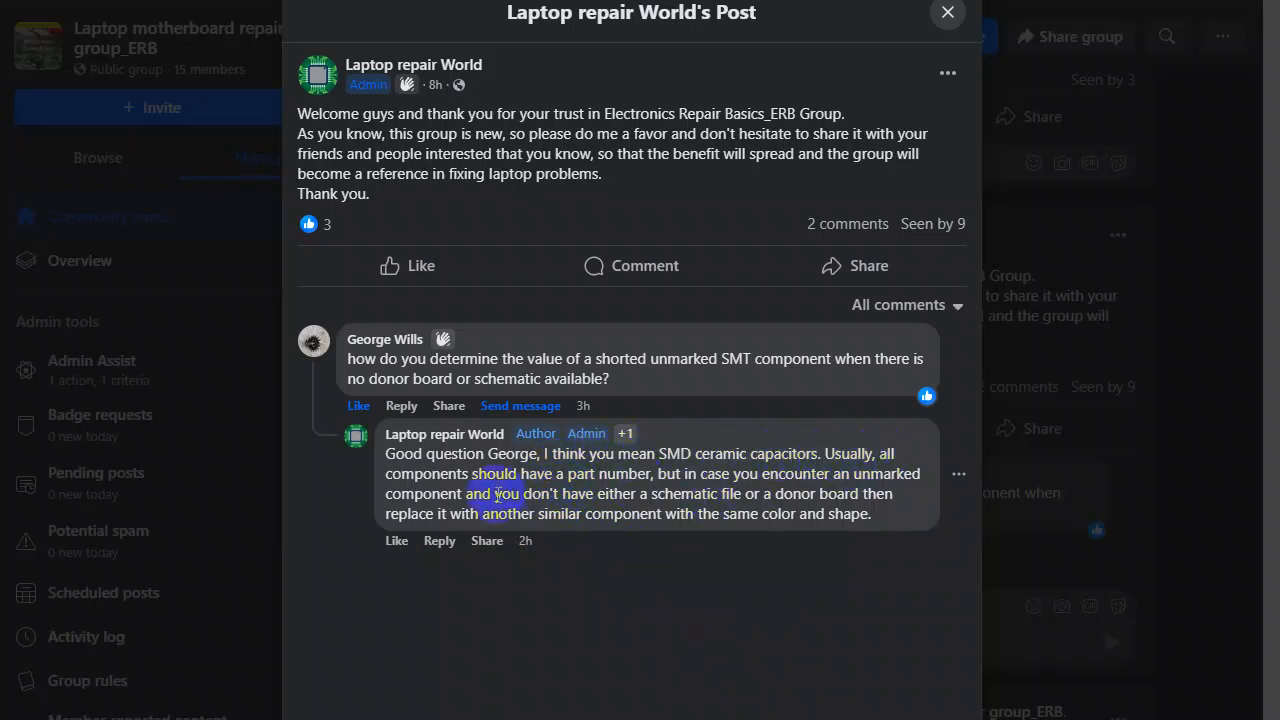
mouse_move(608, 480)
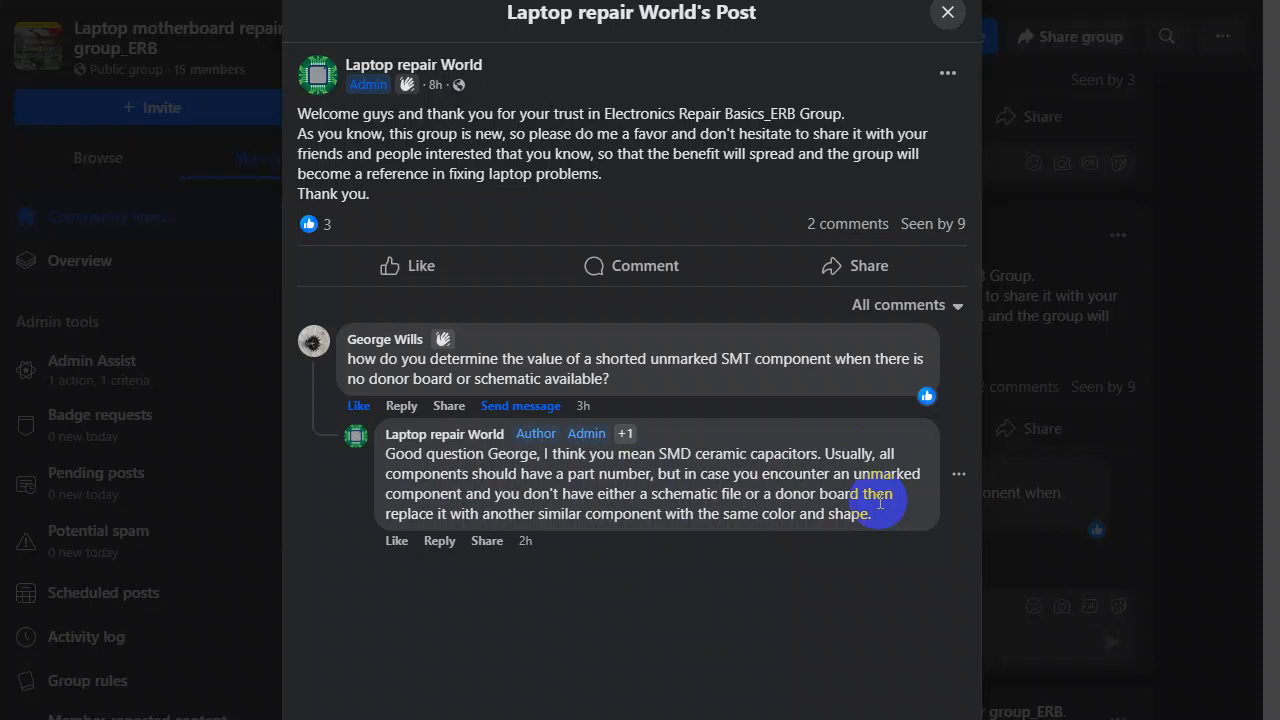
mouse_move(448, 532)
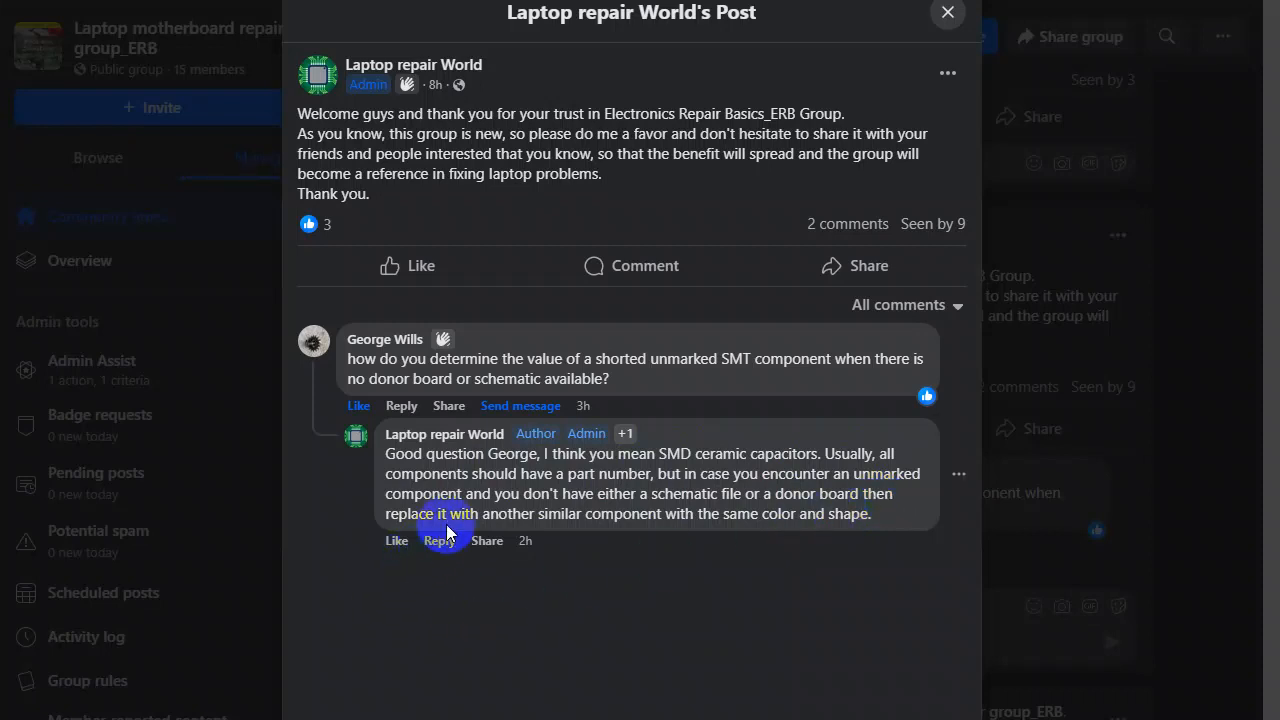
mouse_move(652, 518)
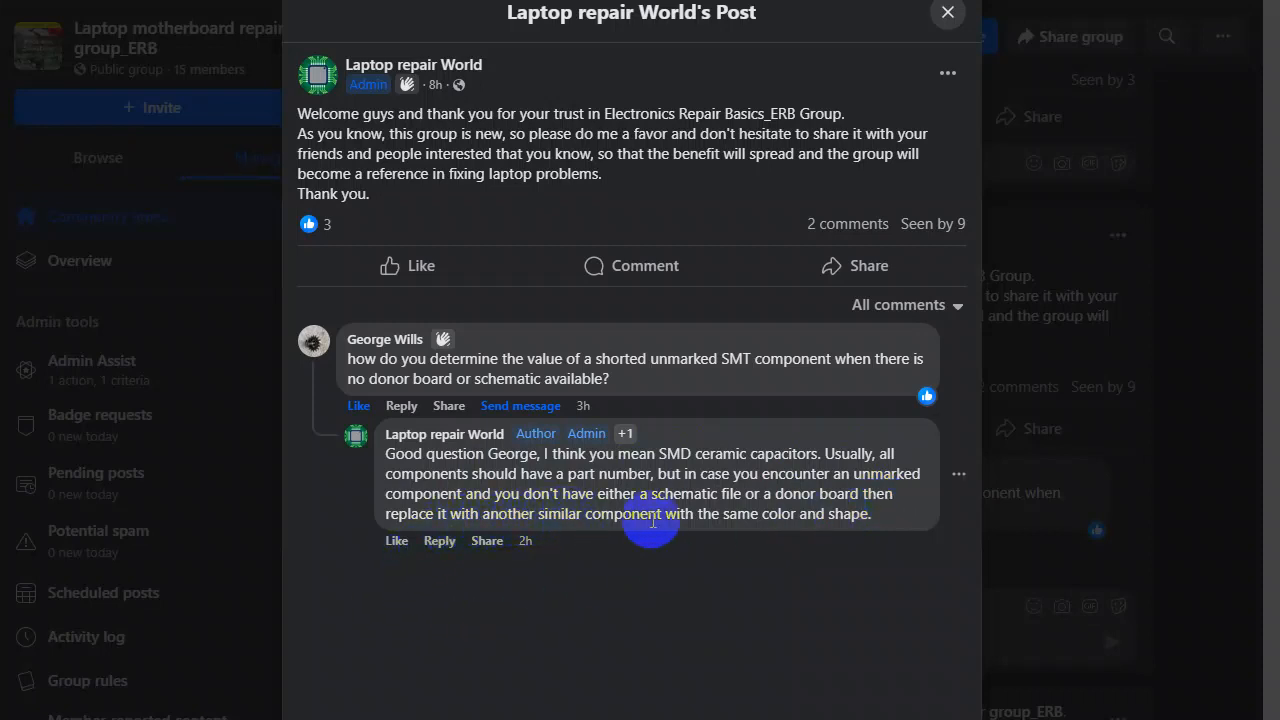
mouse_move(804, 520)
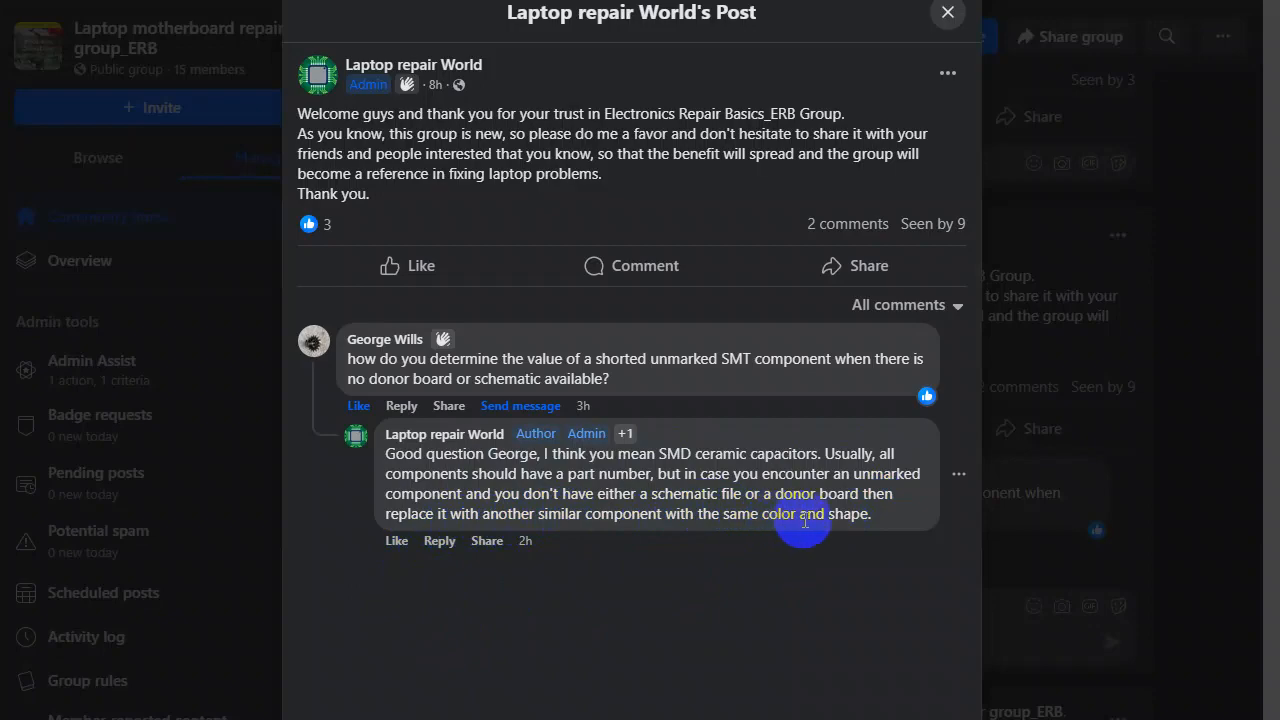
click(946, 12)
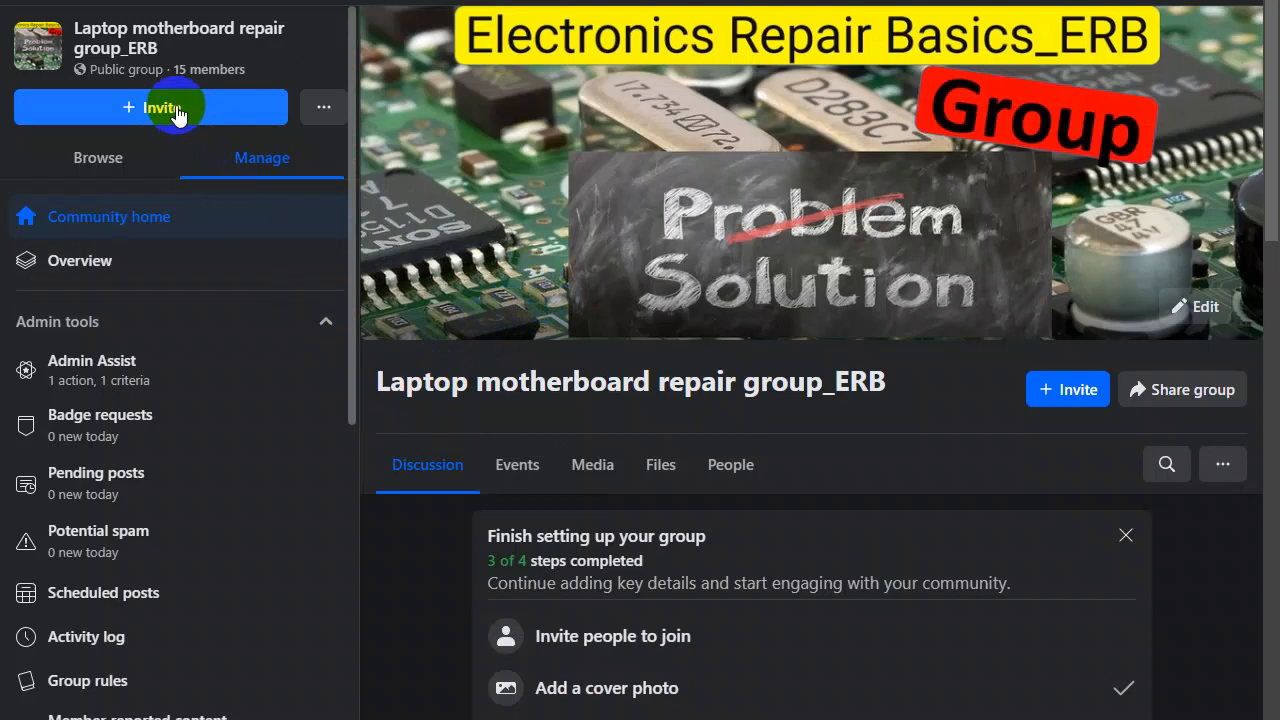
mouse_move(228, 96)
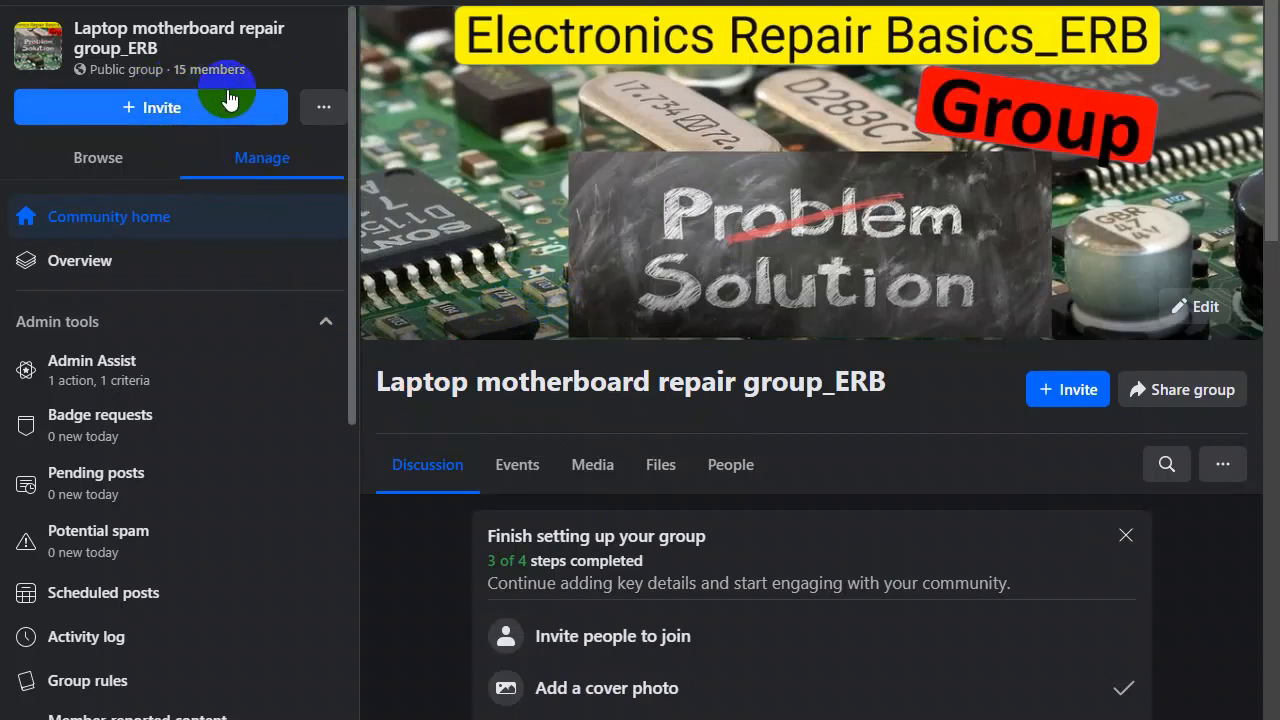
- Scroll the Discussion feed down to the 3VALW 5VALW Circuit post and its single member comment
scroll(down, 3)
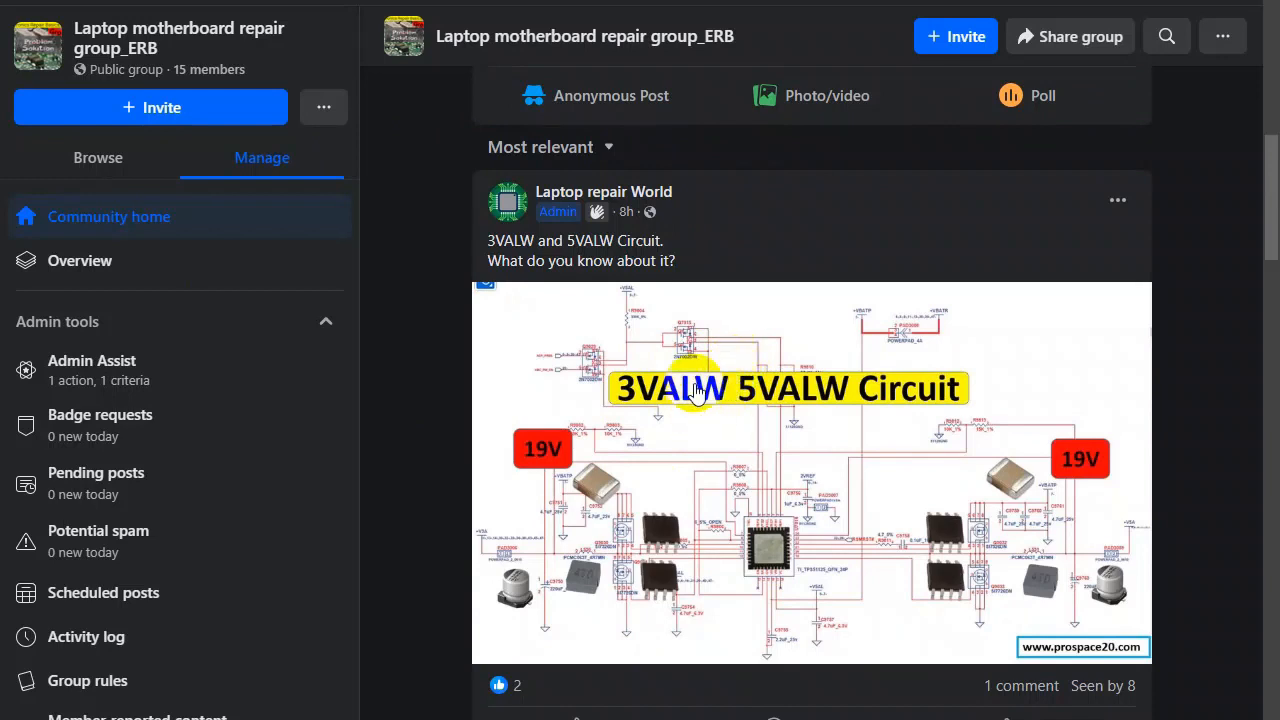
scroll(down, 3)
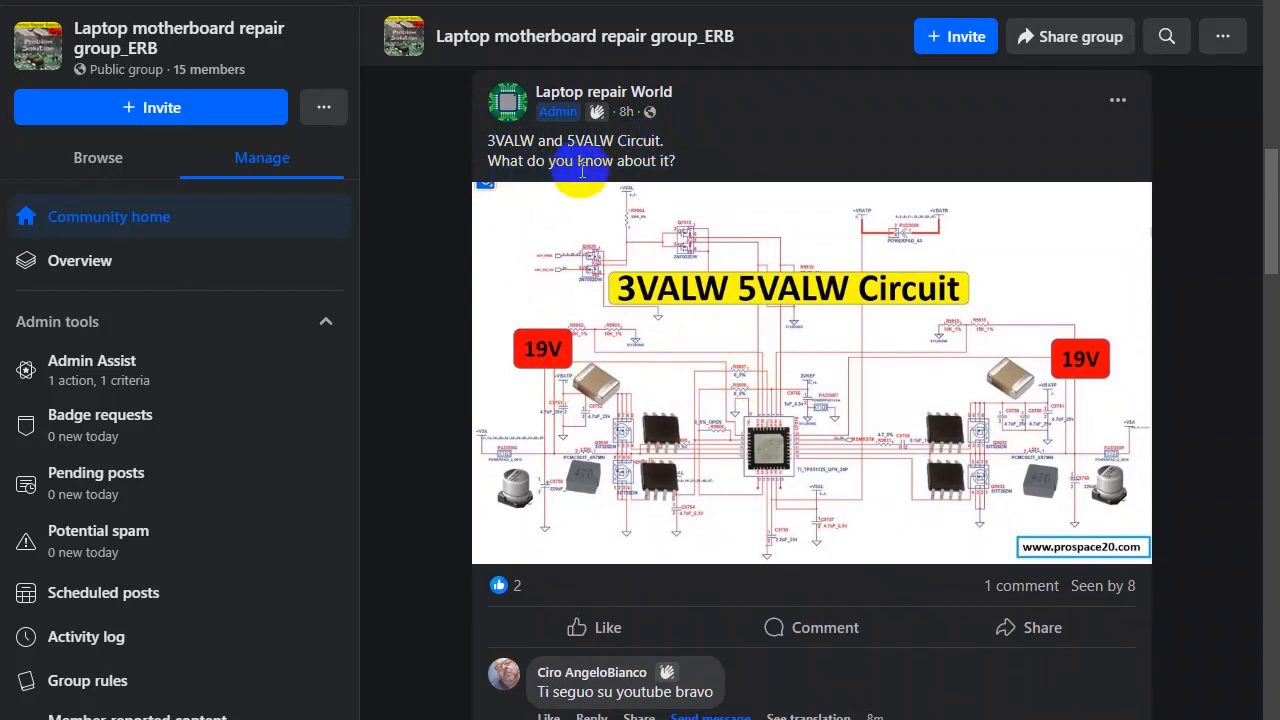
mouse_move(628, 210)
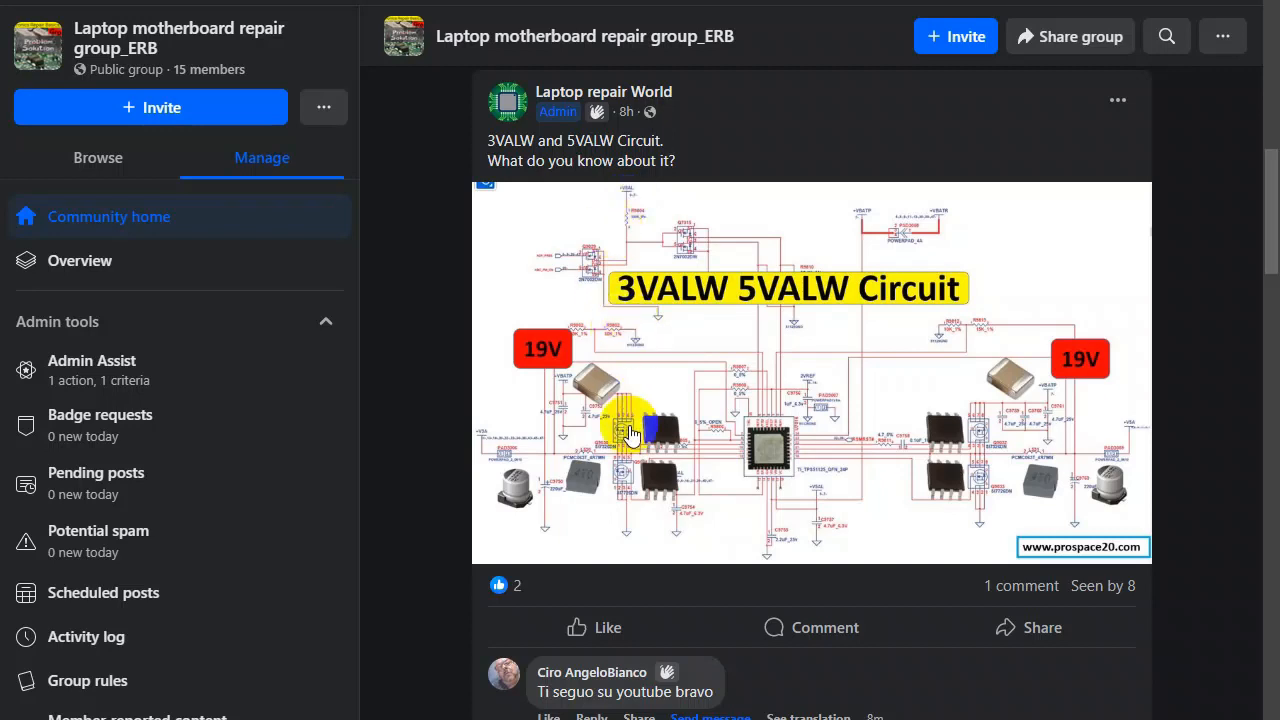
scroll(down, 3)
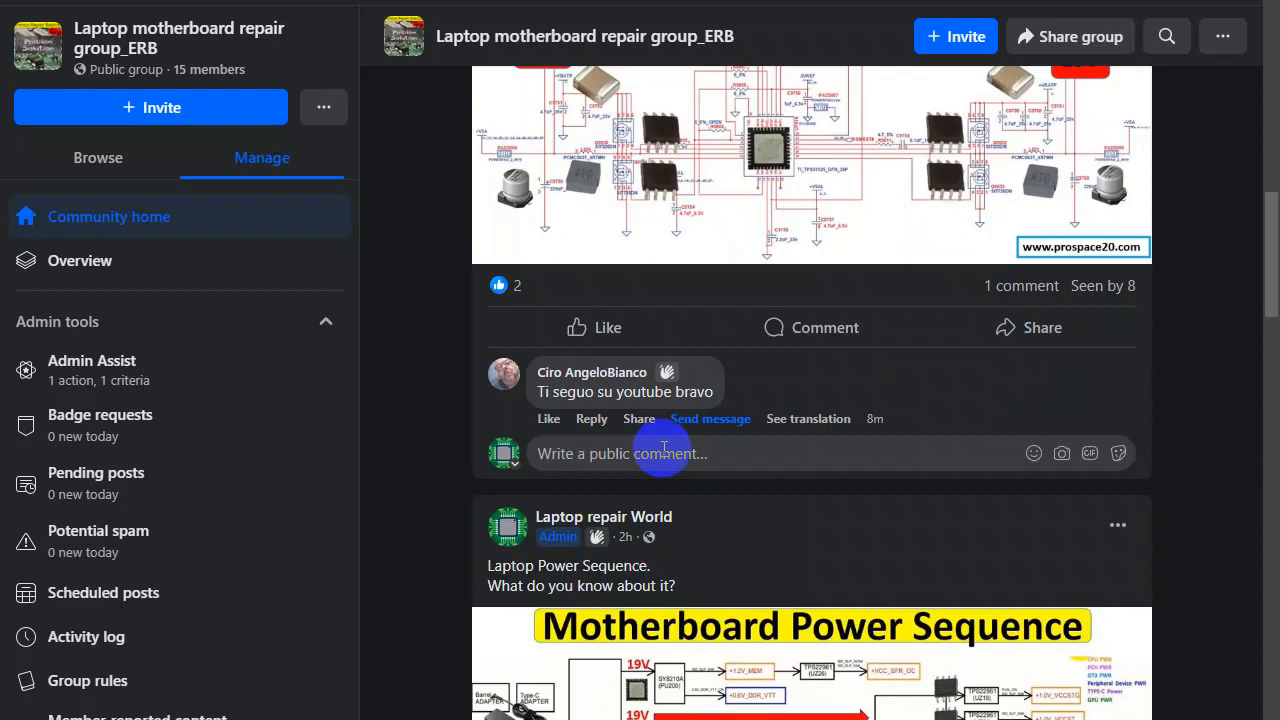
scroll(down, 3)
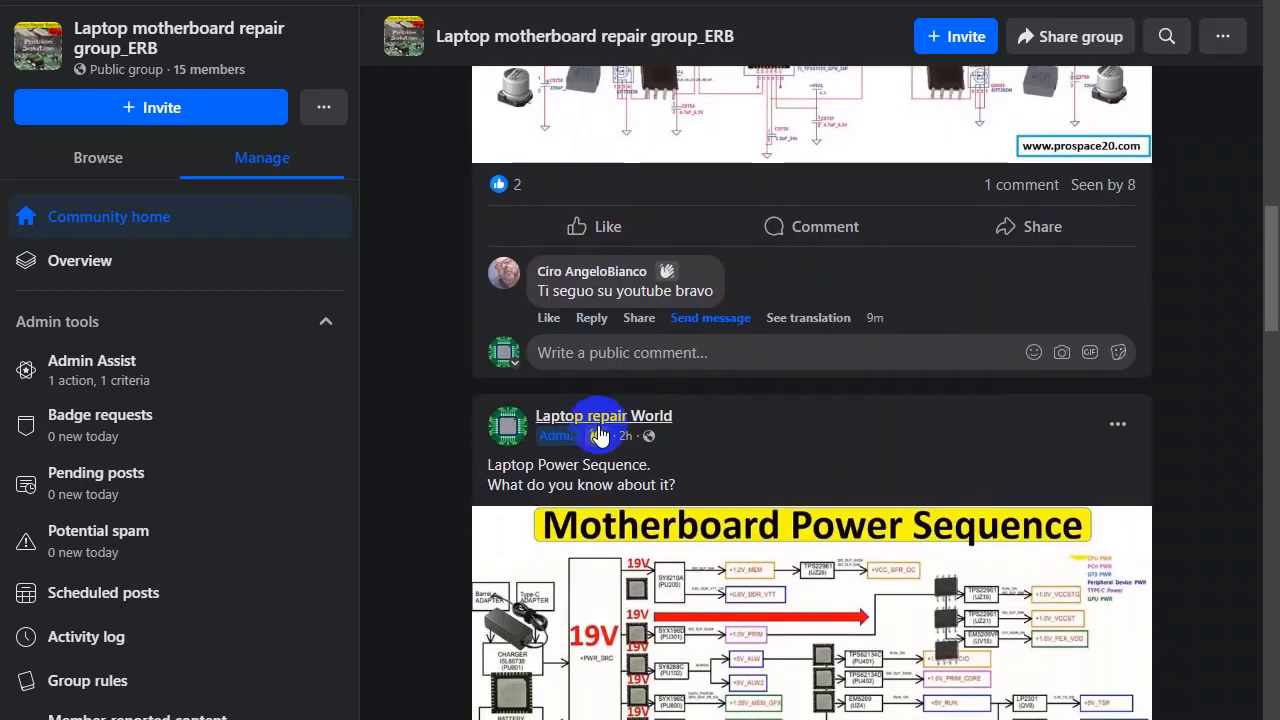
scroll(down, 3)
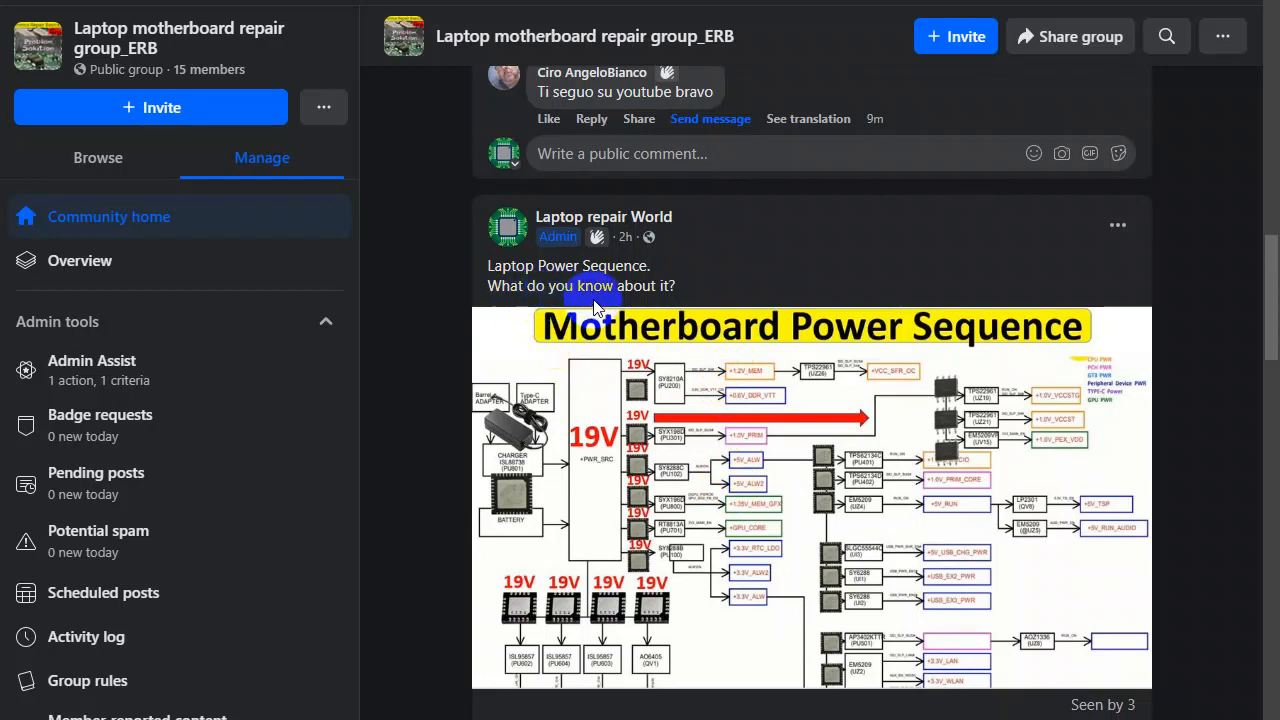
mouse_move(598, 540)
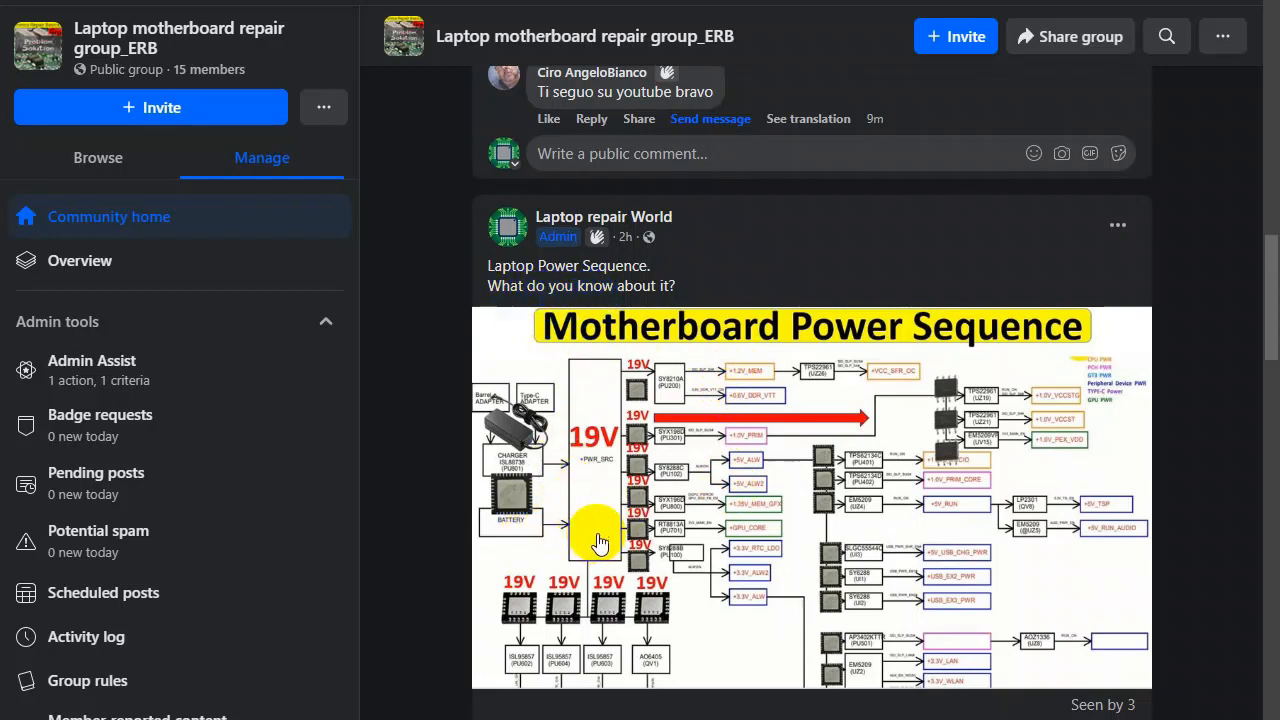
mouse_move(998, 496)
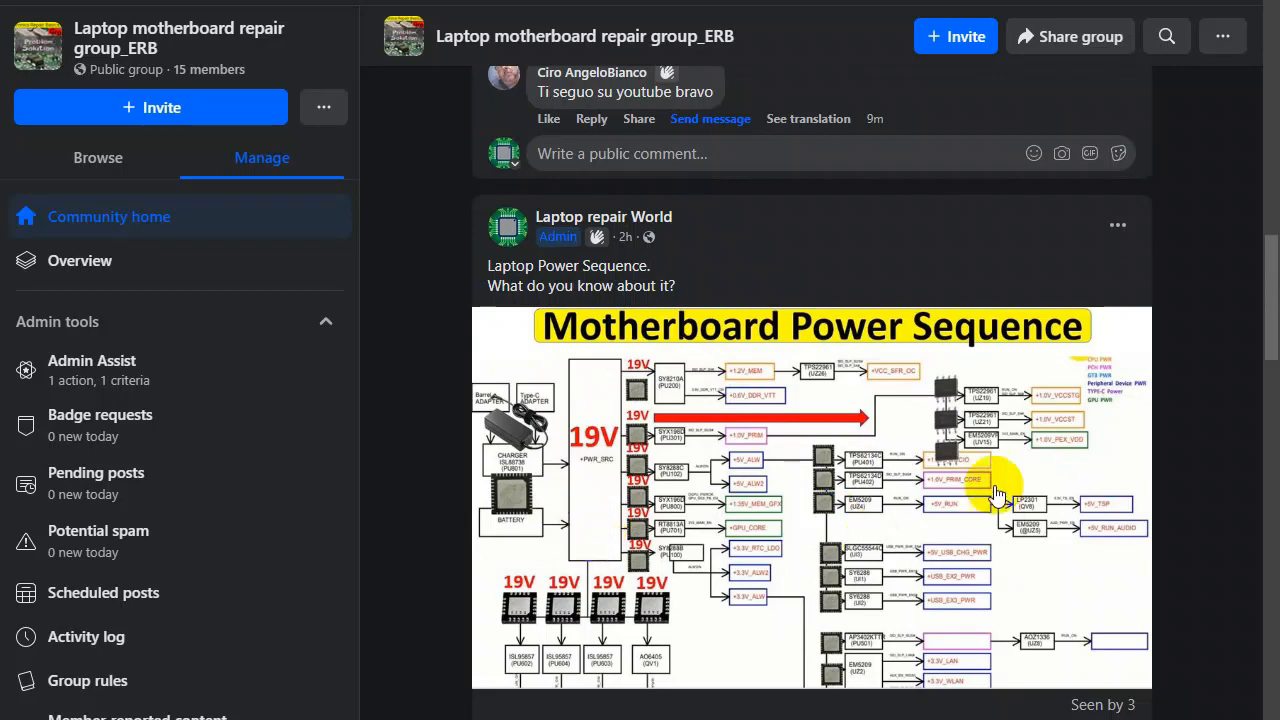
mouse_move(596, 576)
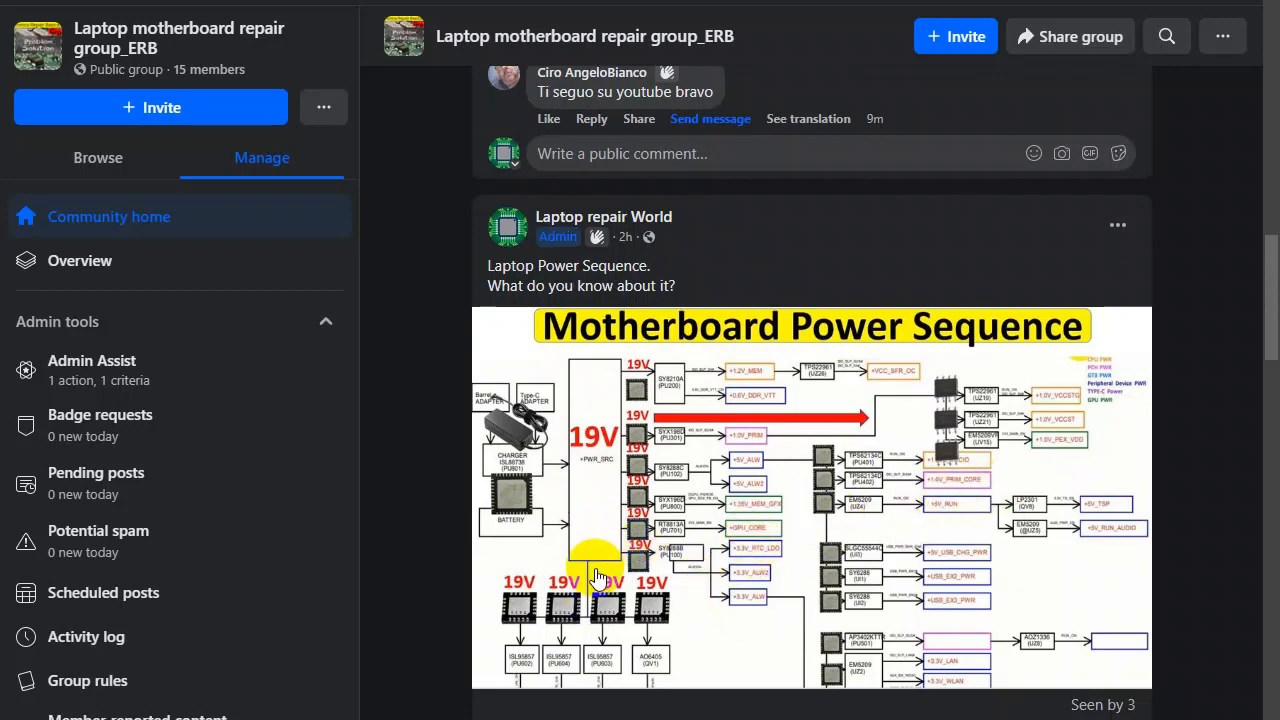
scroll(down, 3)
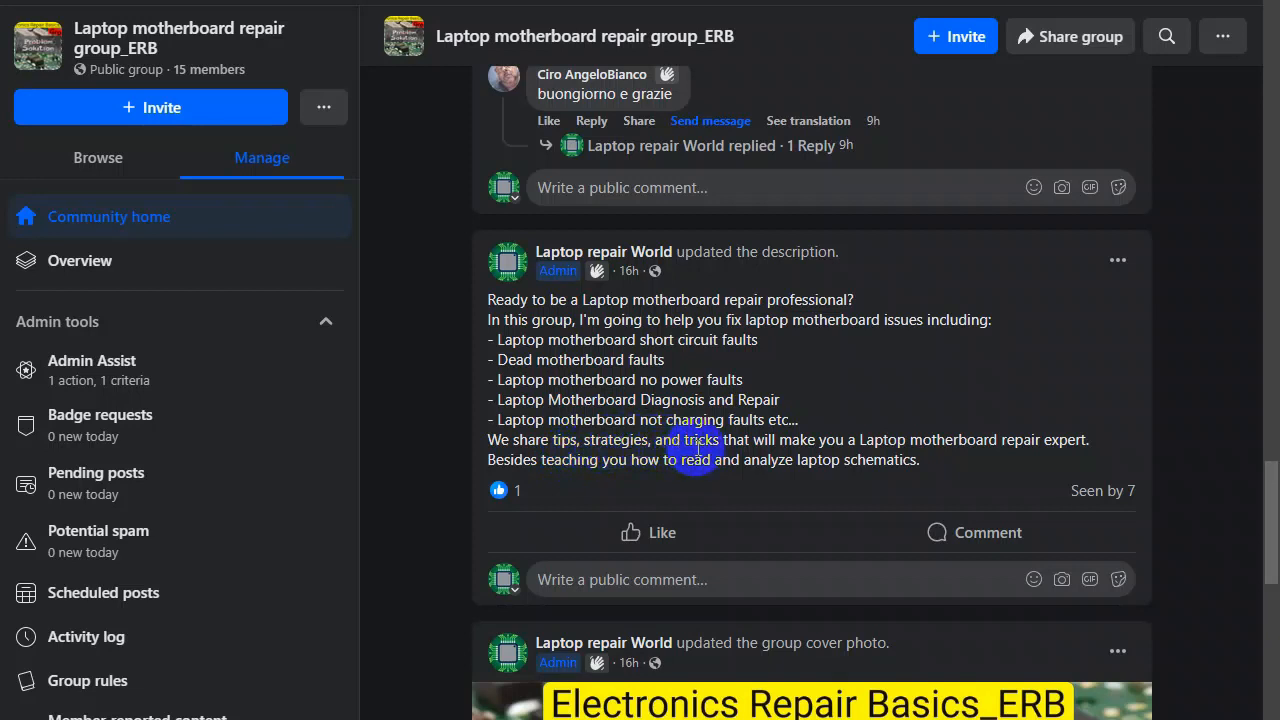
mouse_move(944, 442)
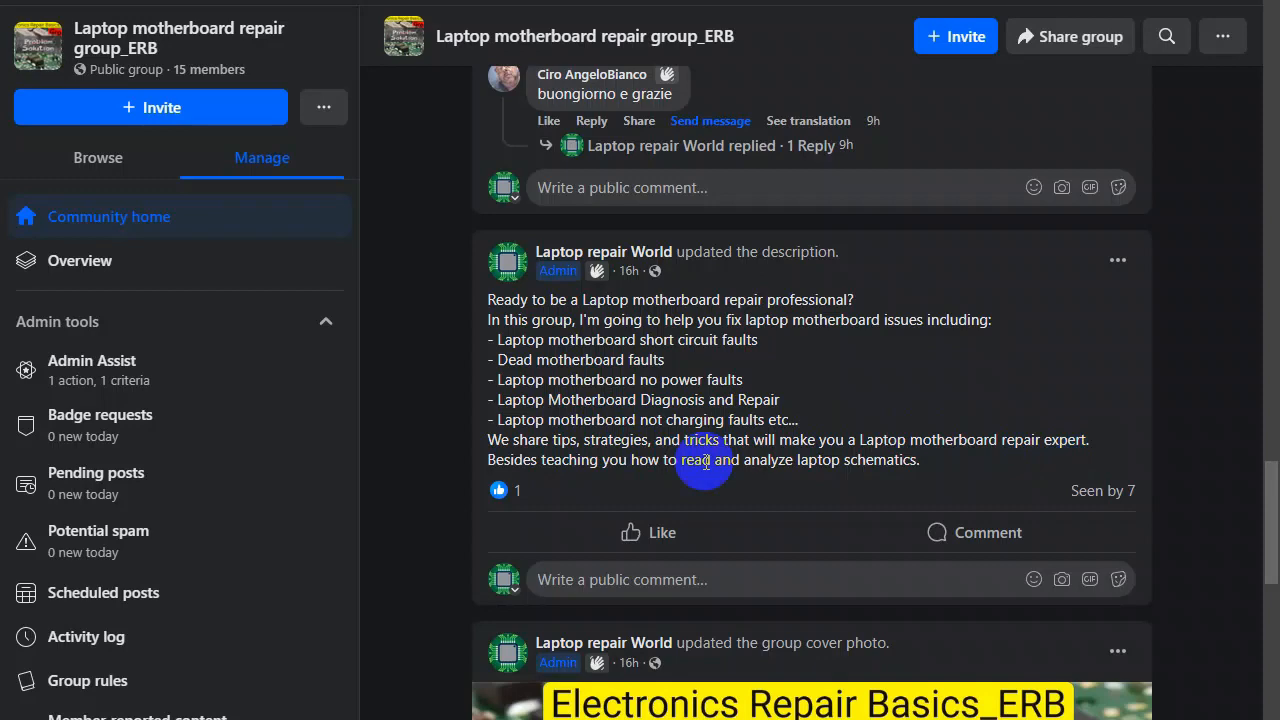
mouse_move(668, 470)
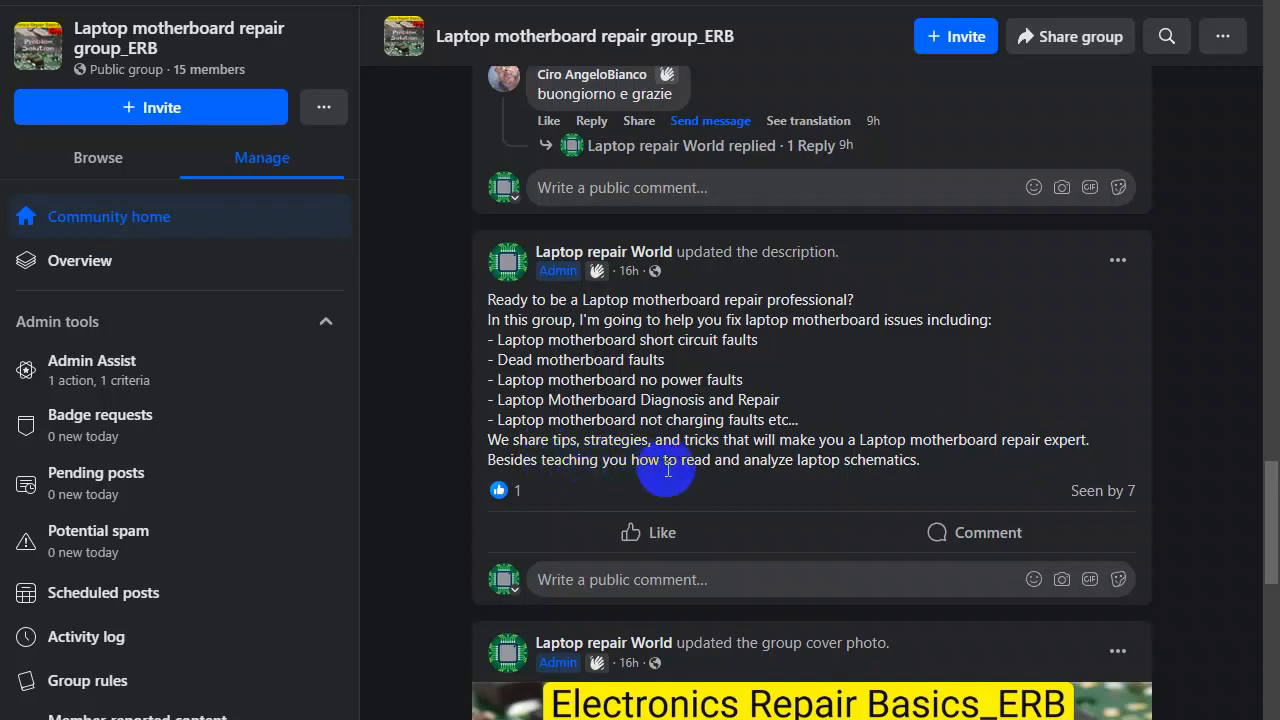
mouse_move(878, 468)
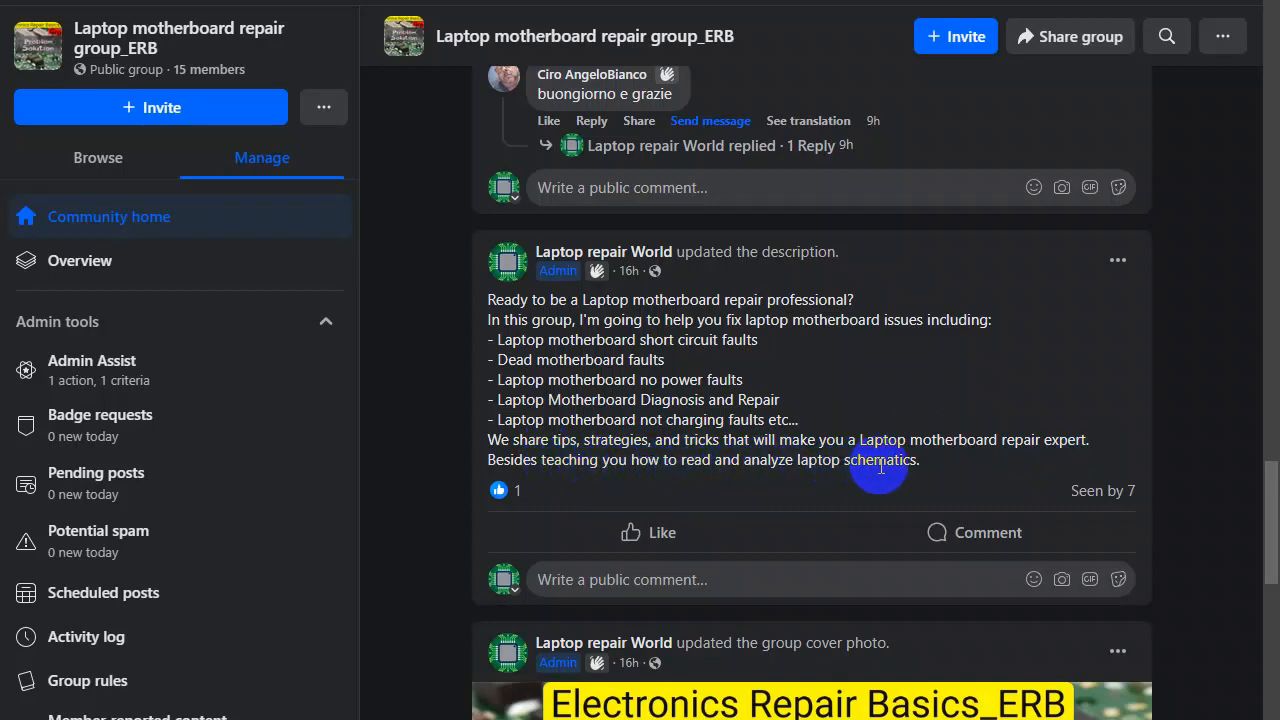
- Read the welcome post, then scroll back up to the cover photo and setup checklist
scroll(down, 3)
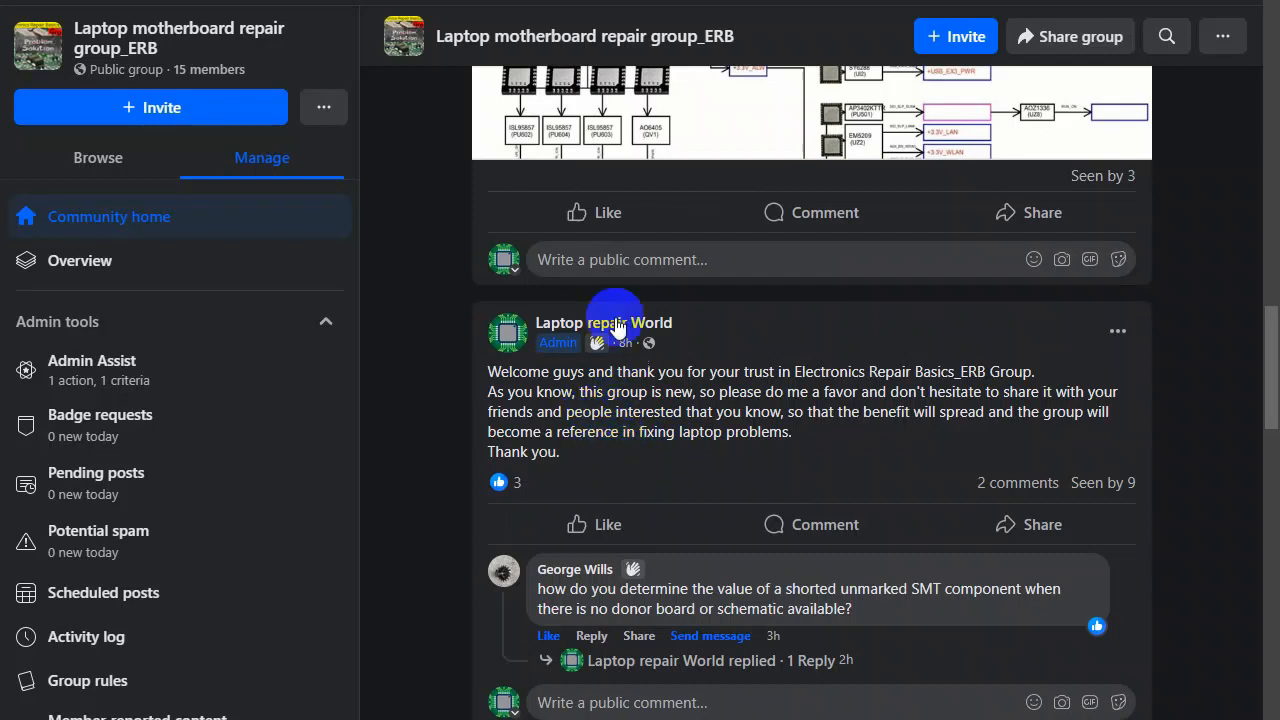
mouse_move(596, 384)
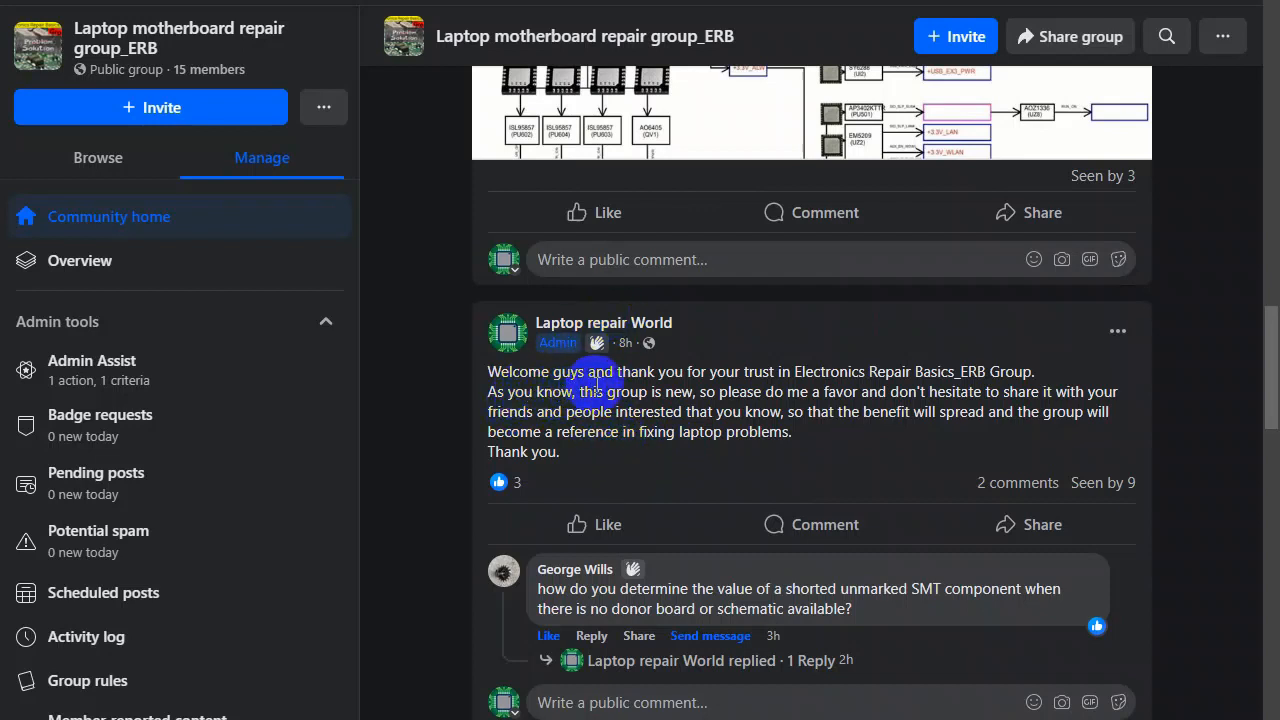
mouse_move(800, 388)
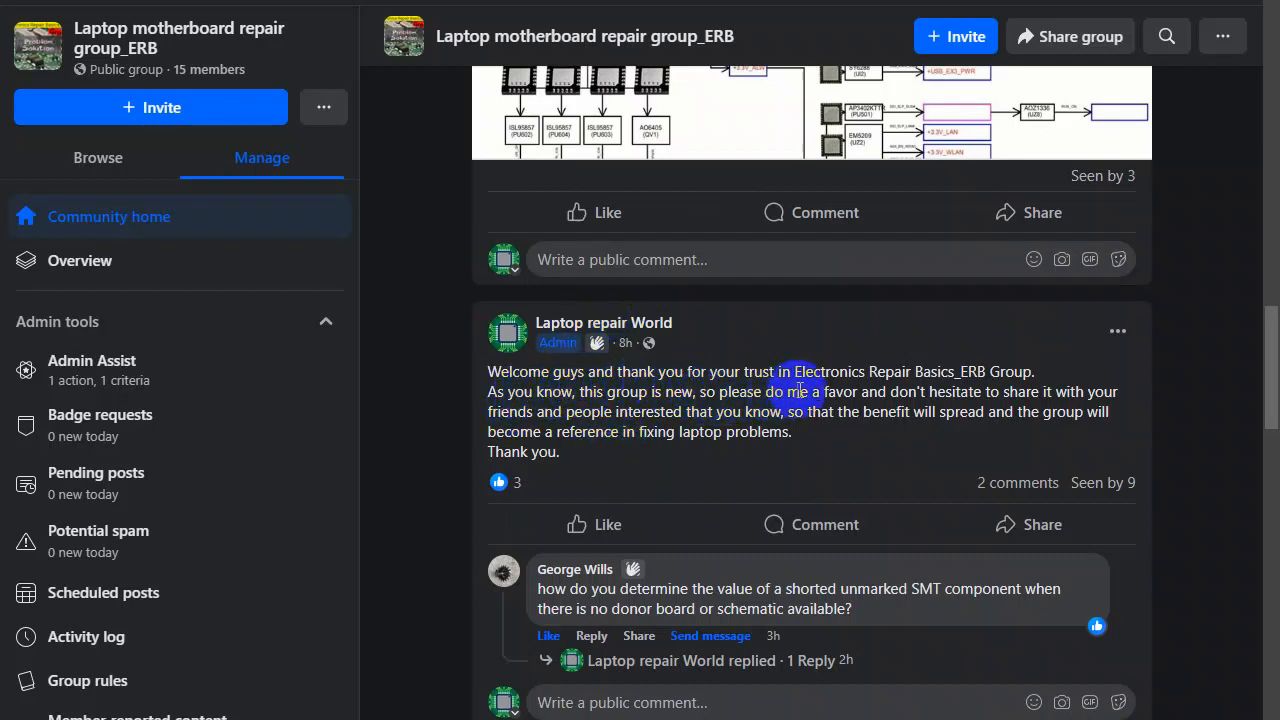
mouse_move(960, 376)
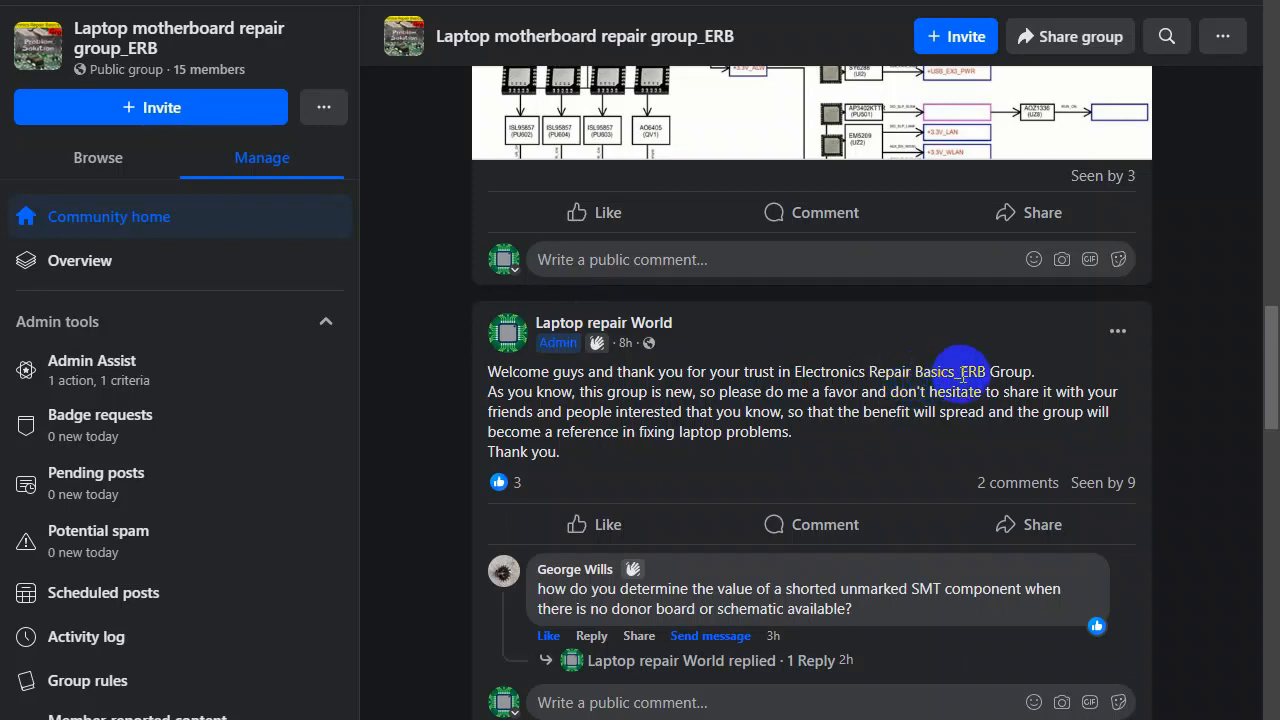
mouse_move(610, 404)
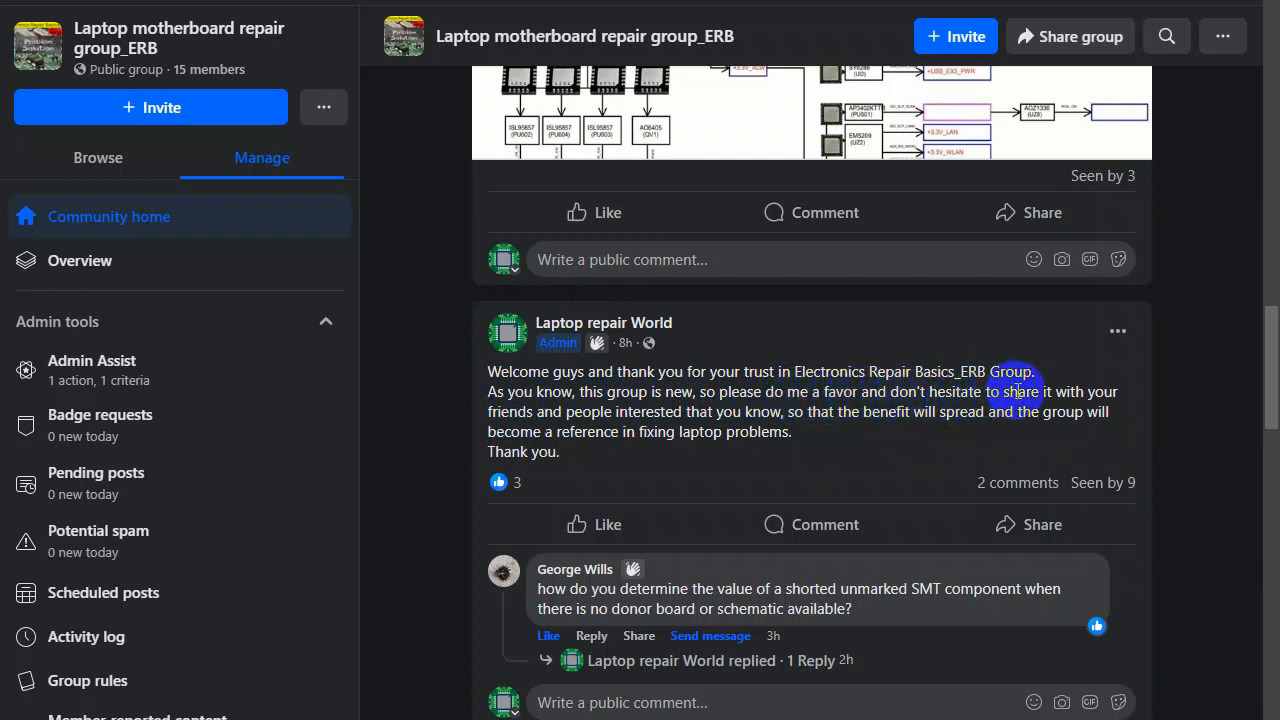
mouse_move(578, 430)
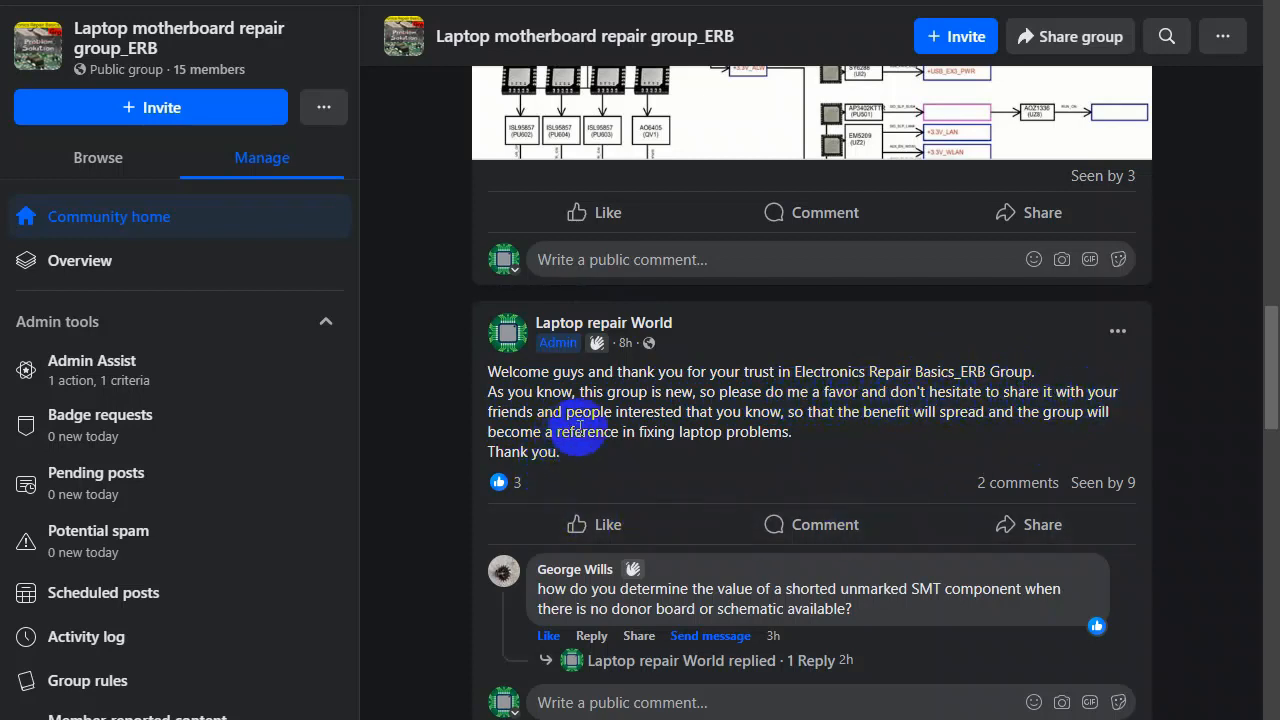
mouse_move(744, 428)
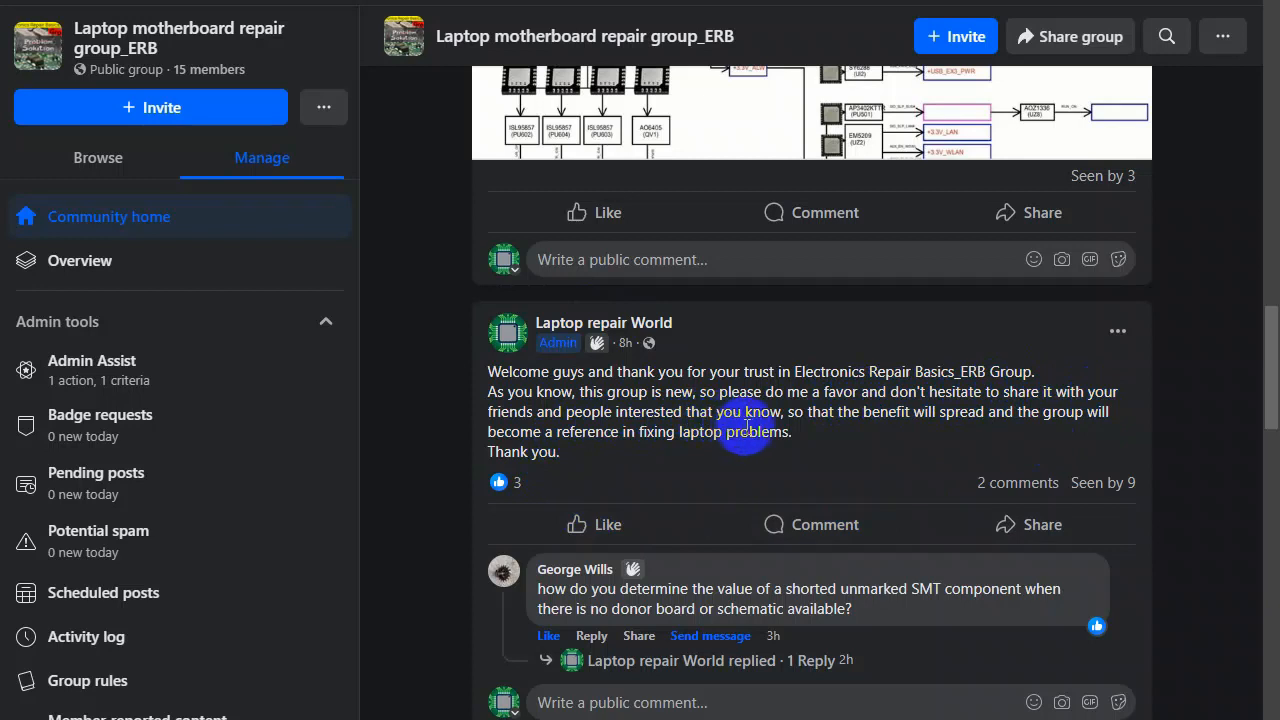
mouse_move(936, 436)
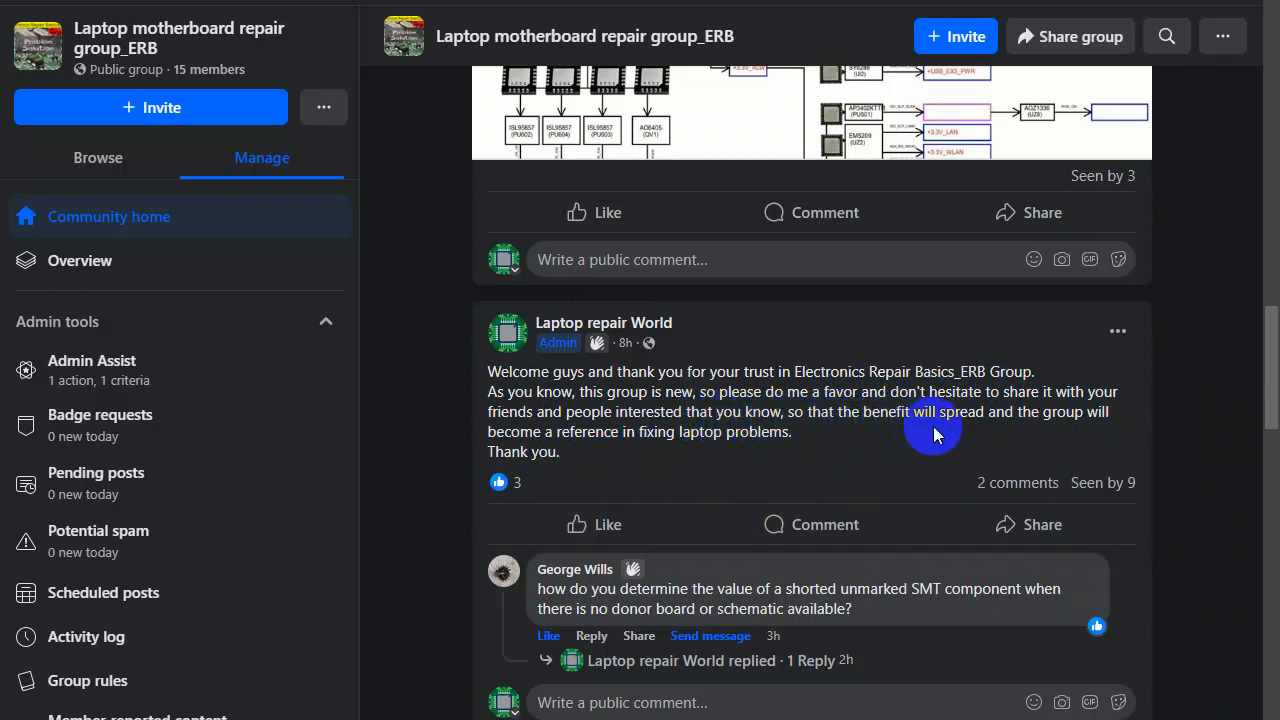
mouse_move(576, 458)
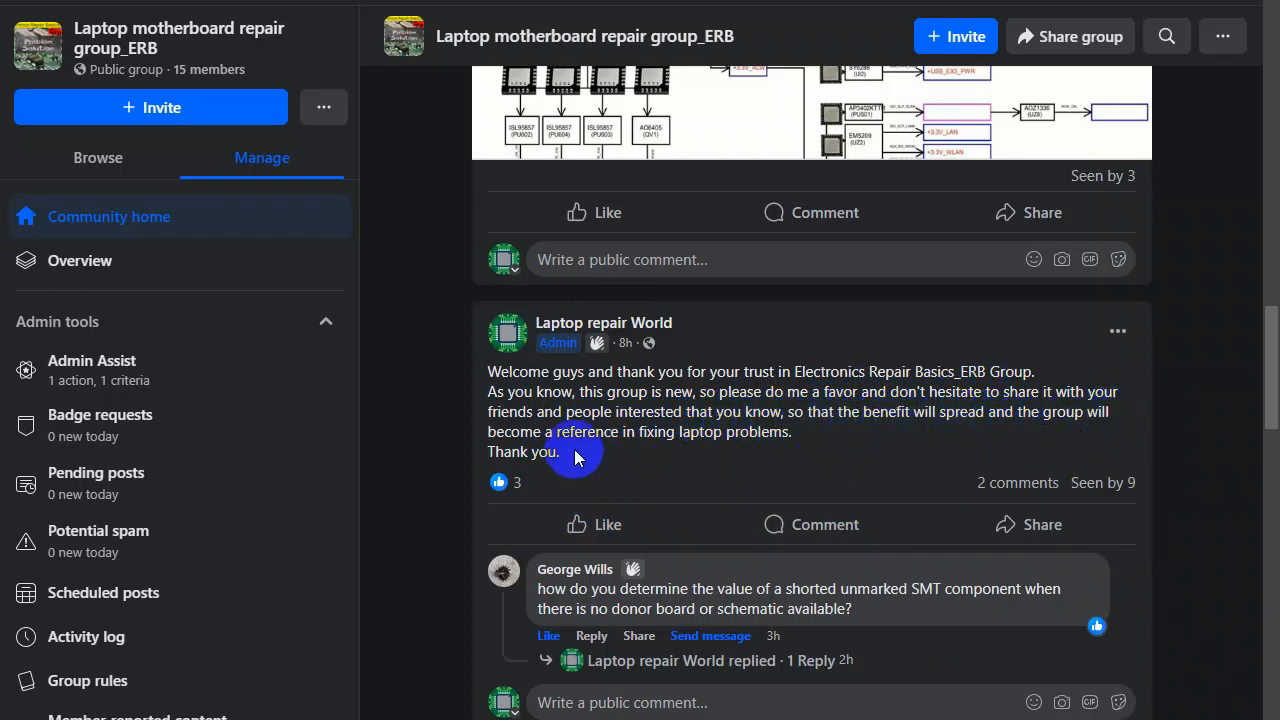
mouse_move(792, 458)
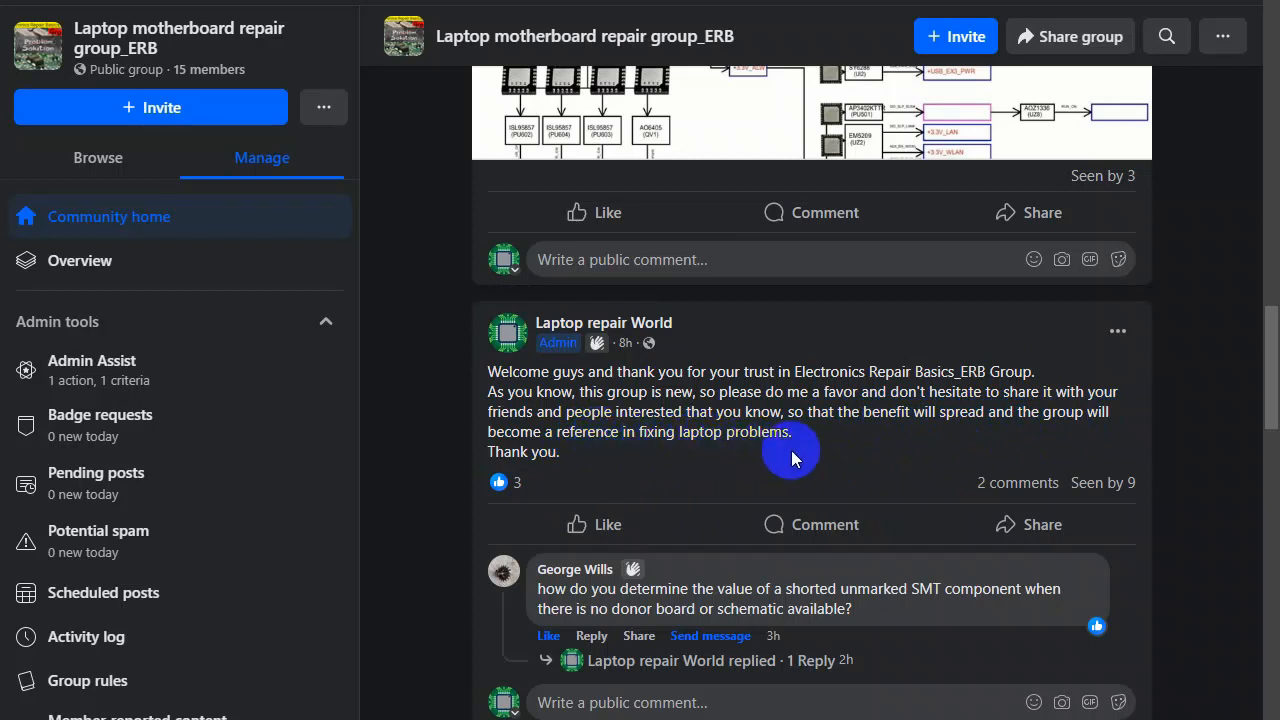
scroll(up, 3)
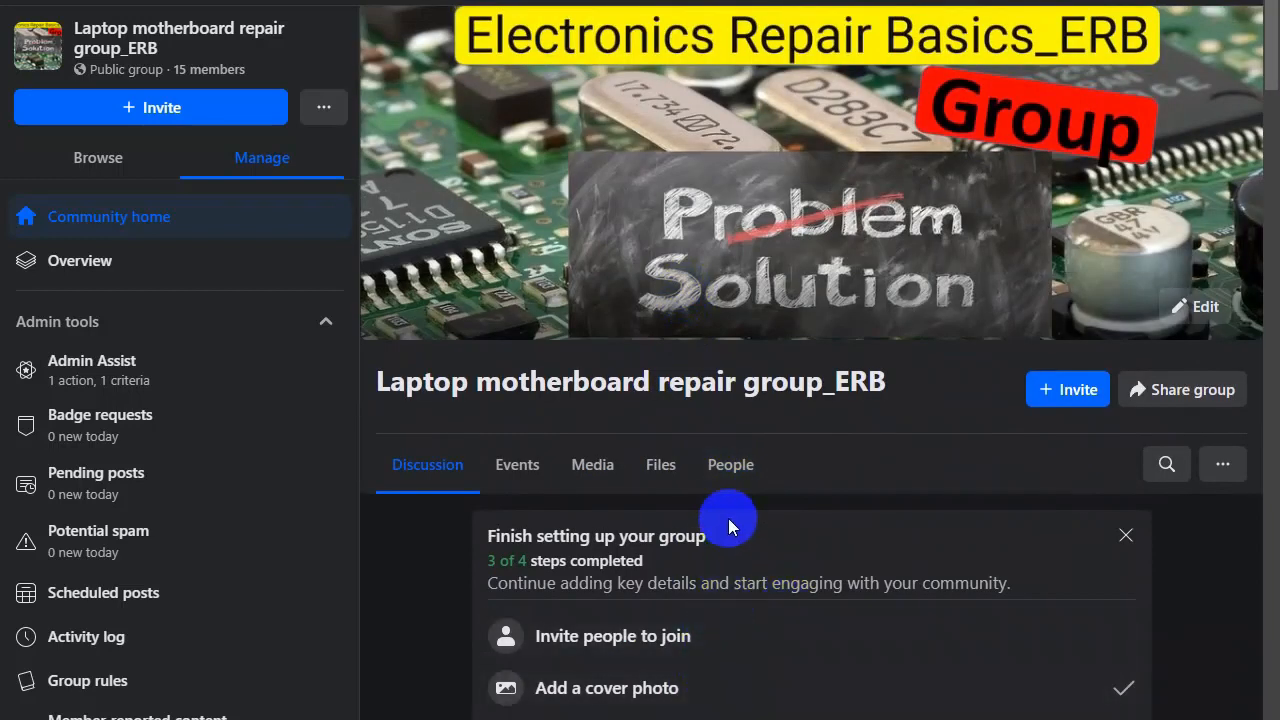
- View the group's Members list with join times and open one member's profile
click(730, 464)
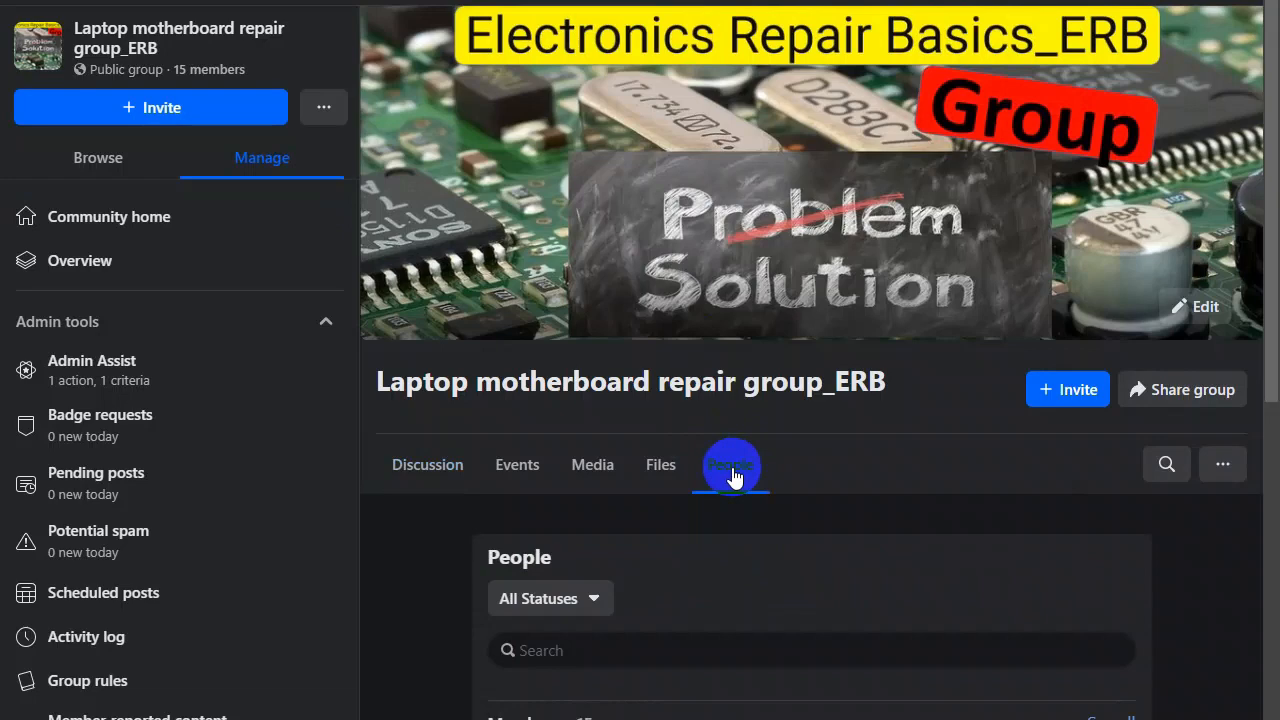
scroll(down, 3)
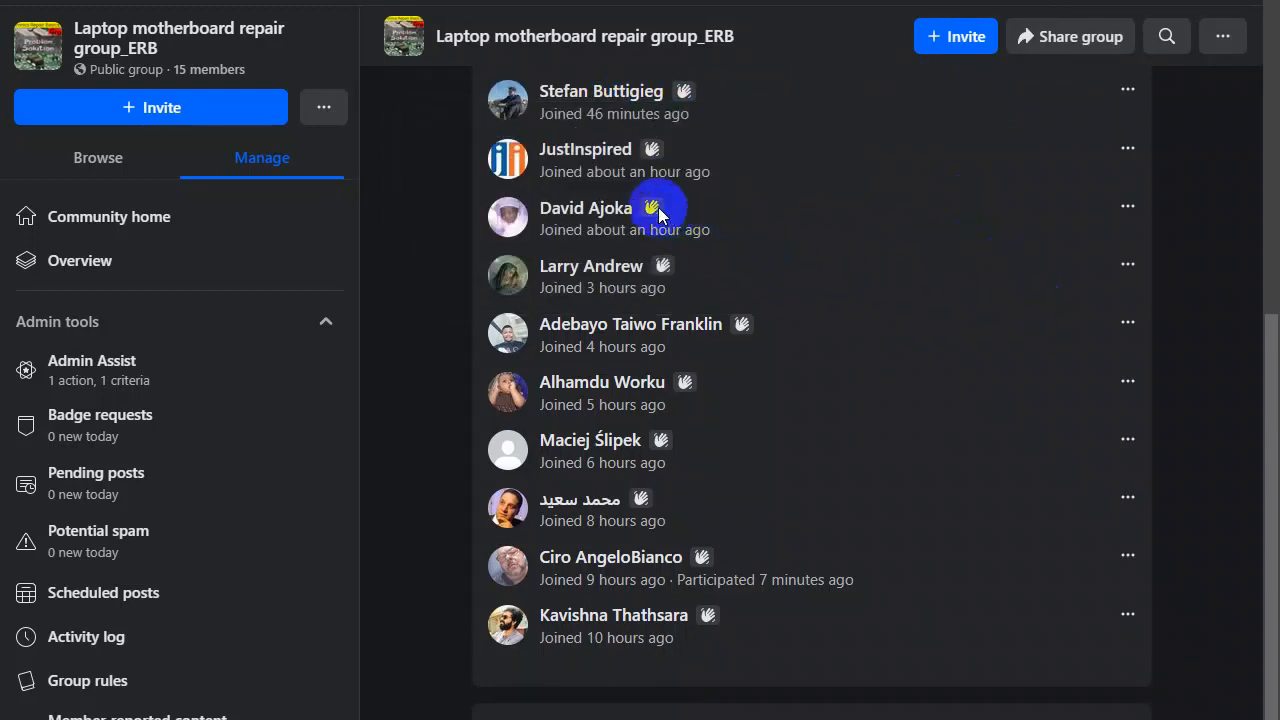
mouse_move(584, 148)
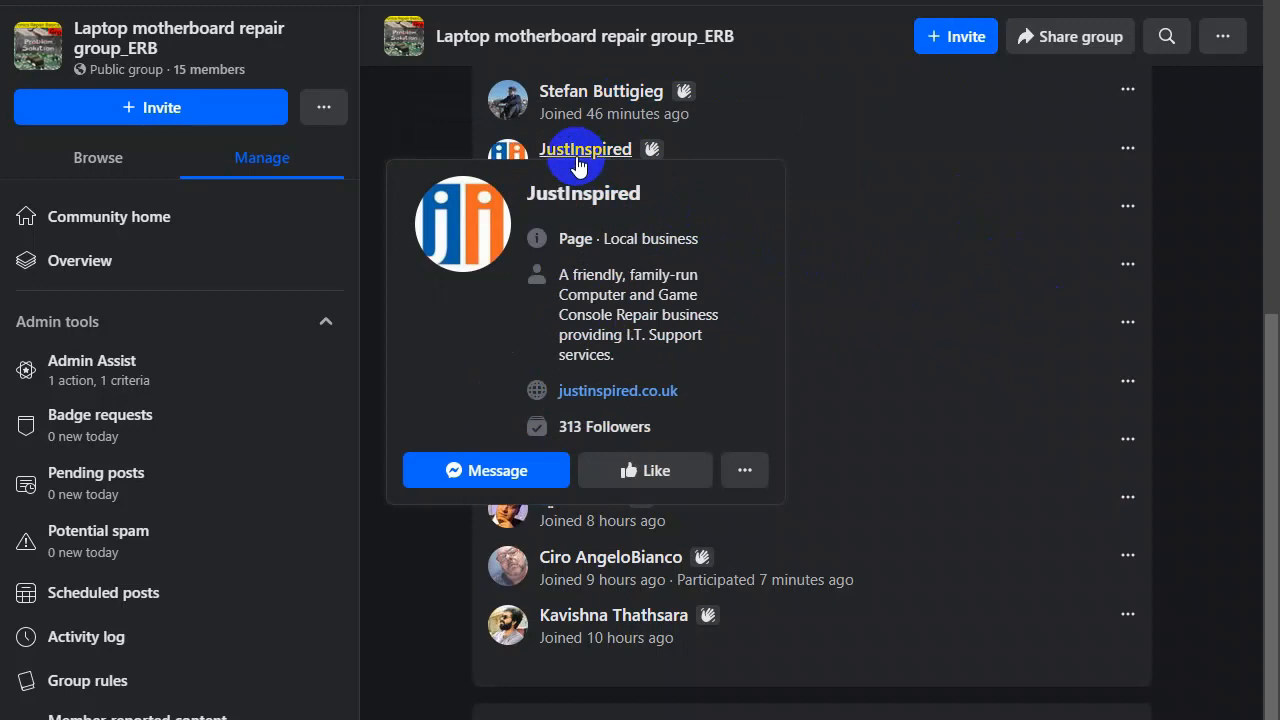
mouse_move(586, 208)
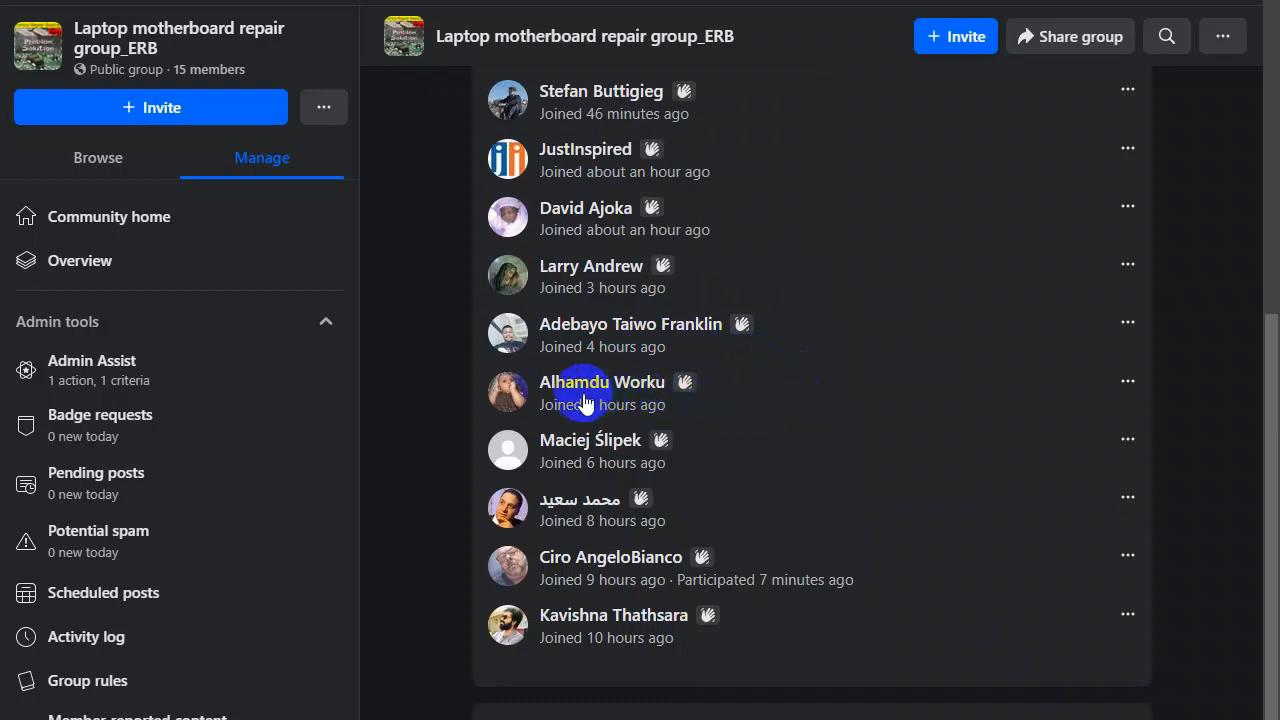
mouse_move(576, 382)
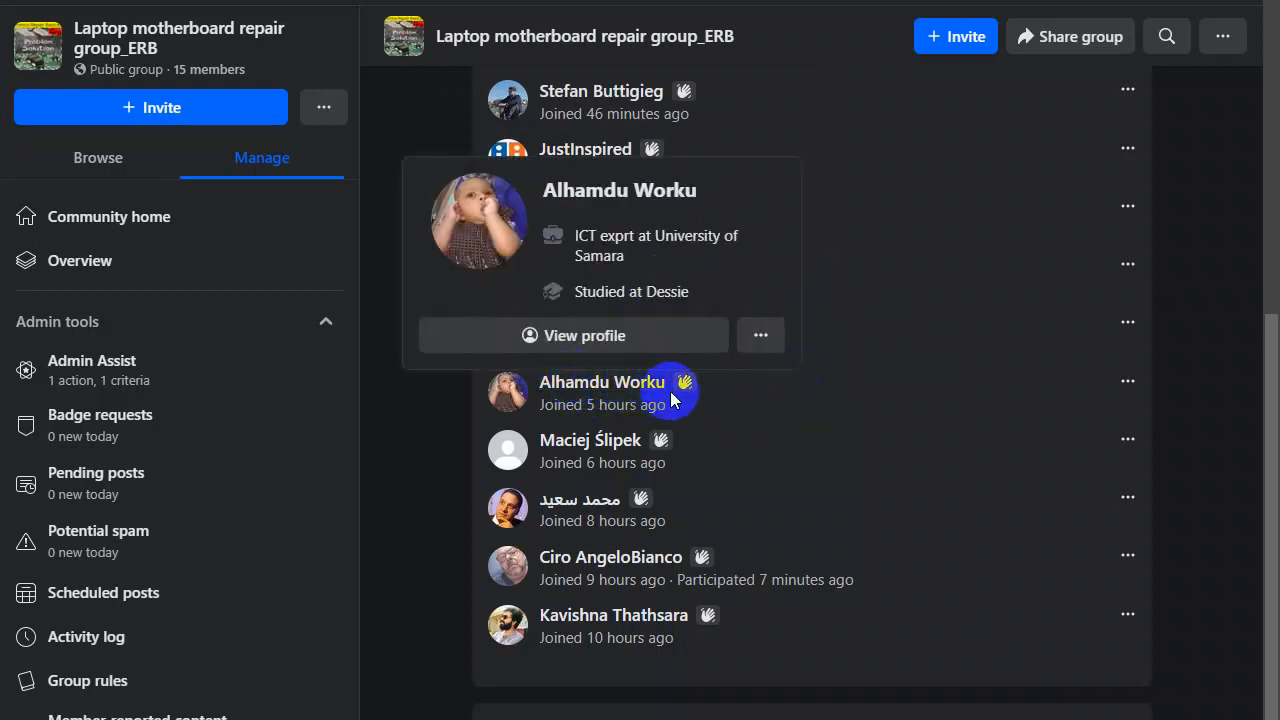
mouse_move(590, 440)
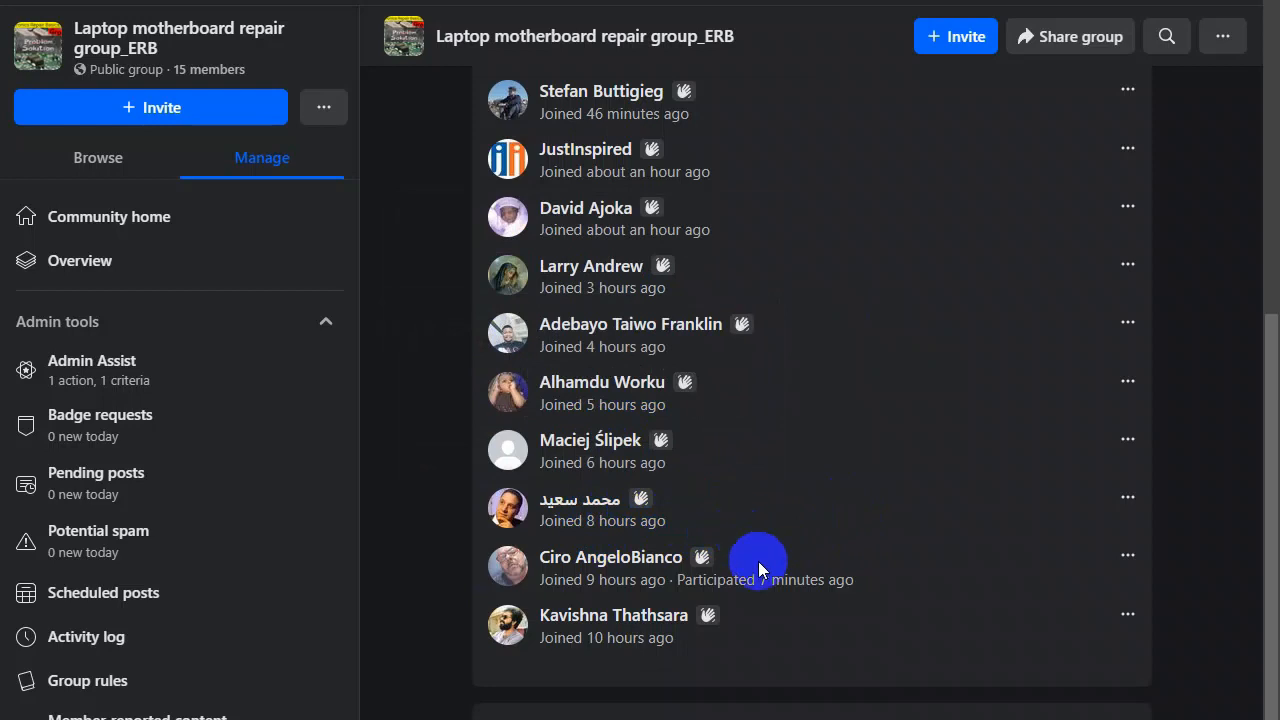
mouse_move(612, 556)
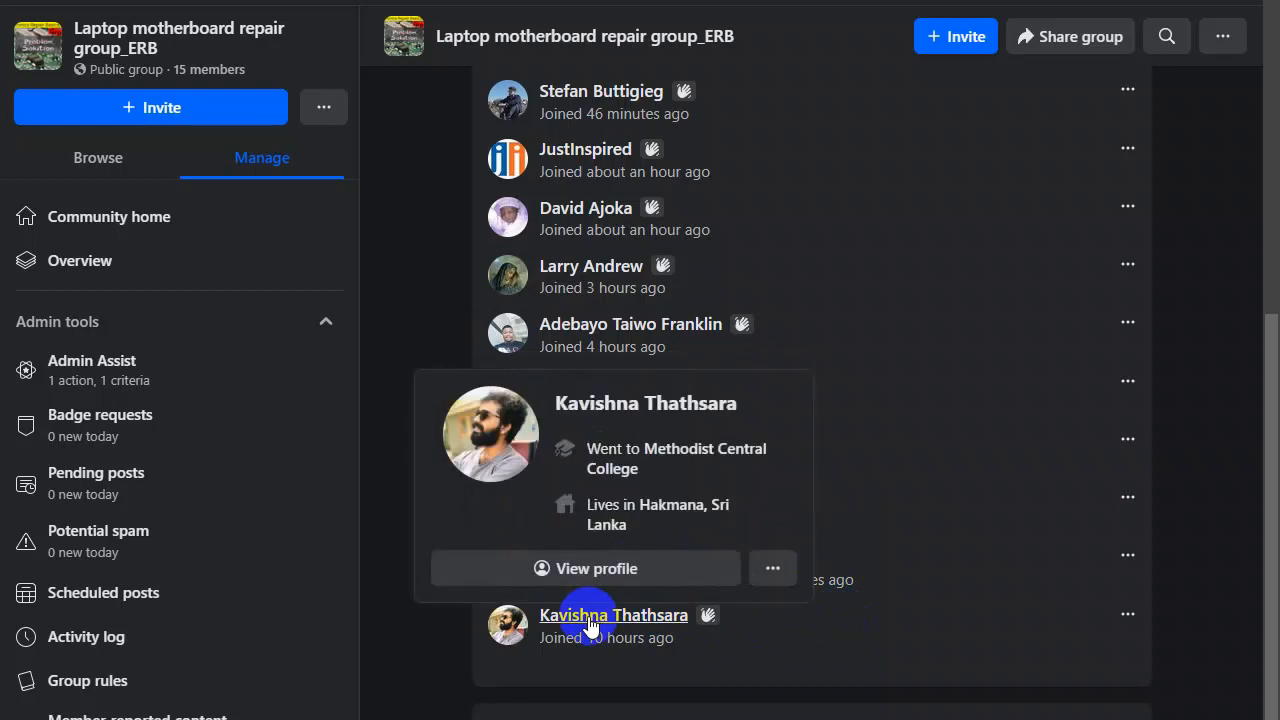
click(108, 216)
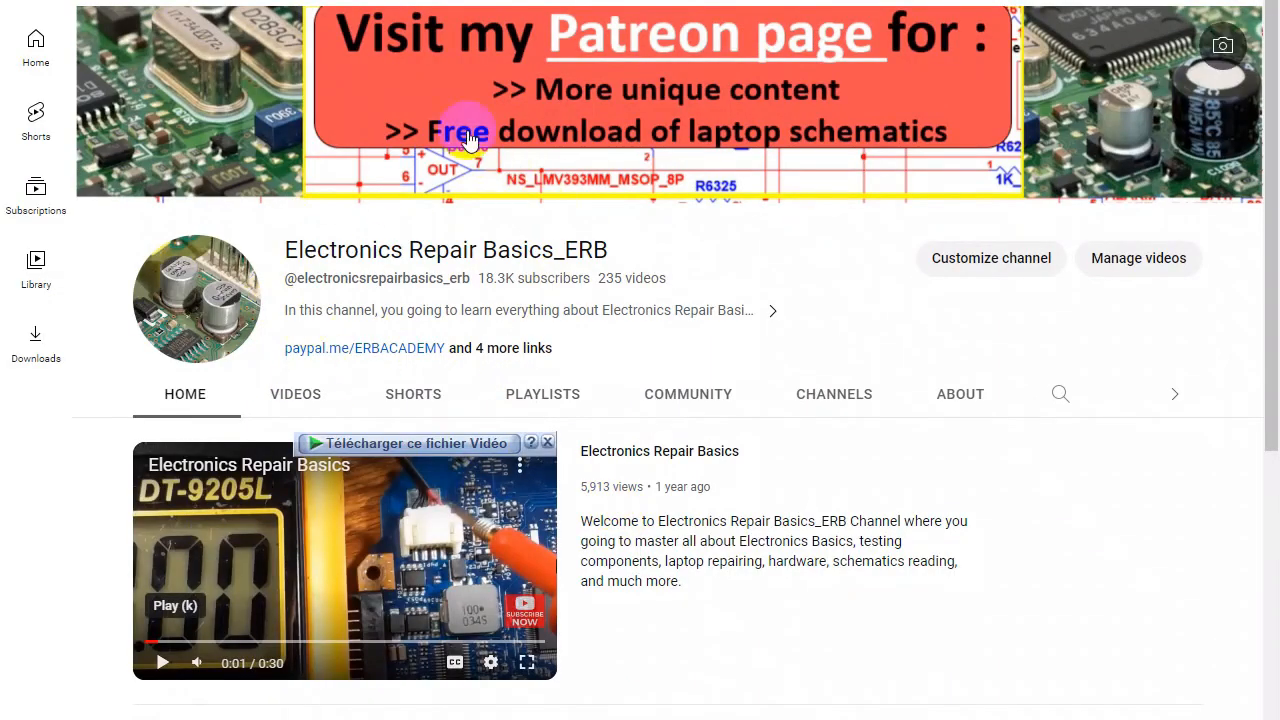
mouse_move(960, 392)
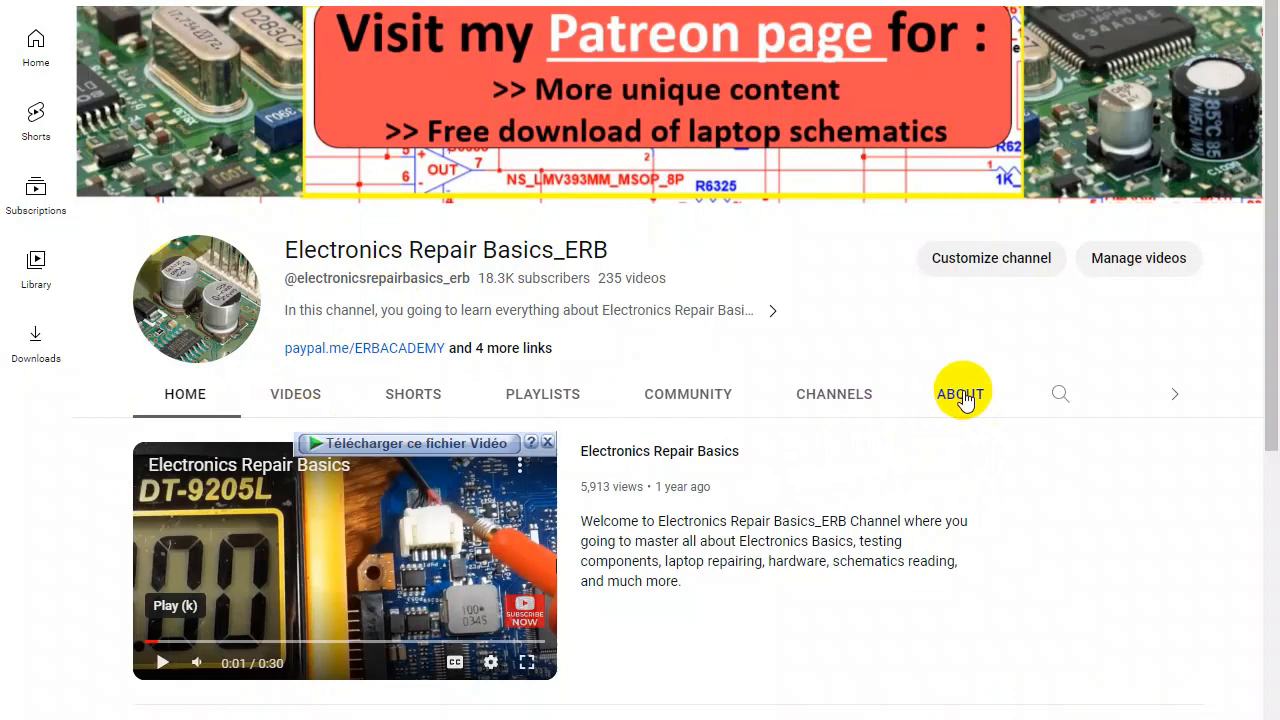
- View the channel's About details down to the Links section with the Facebook group link
click(960, 392)
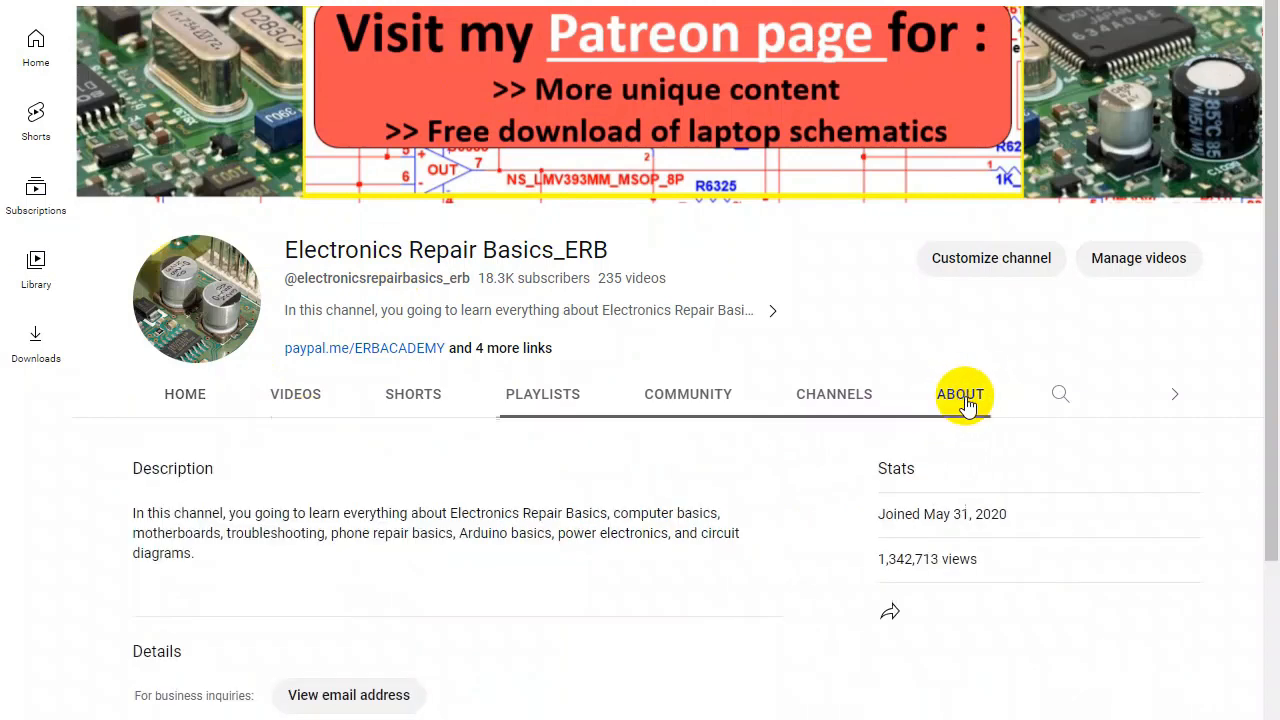
scroll(down, 3)
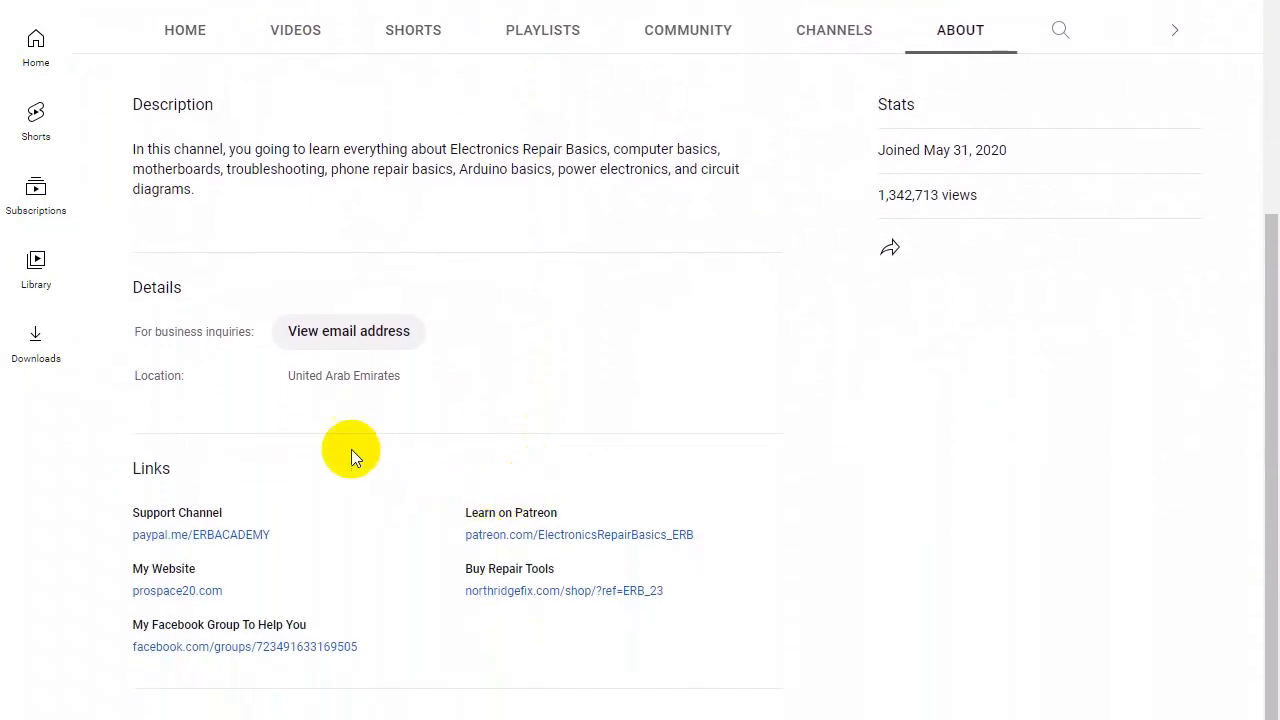
mouse_move(200, 678)
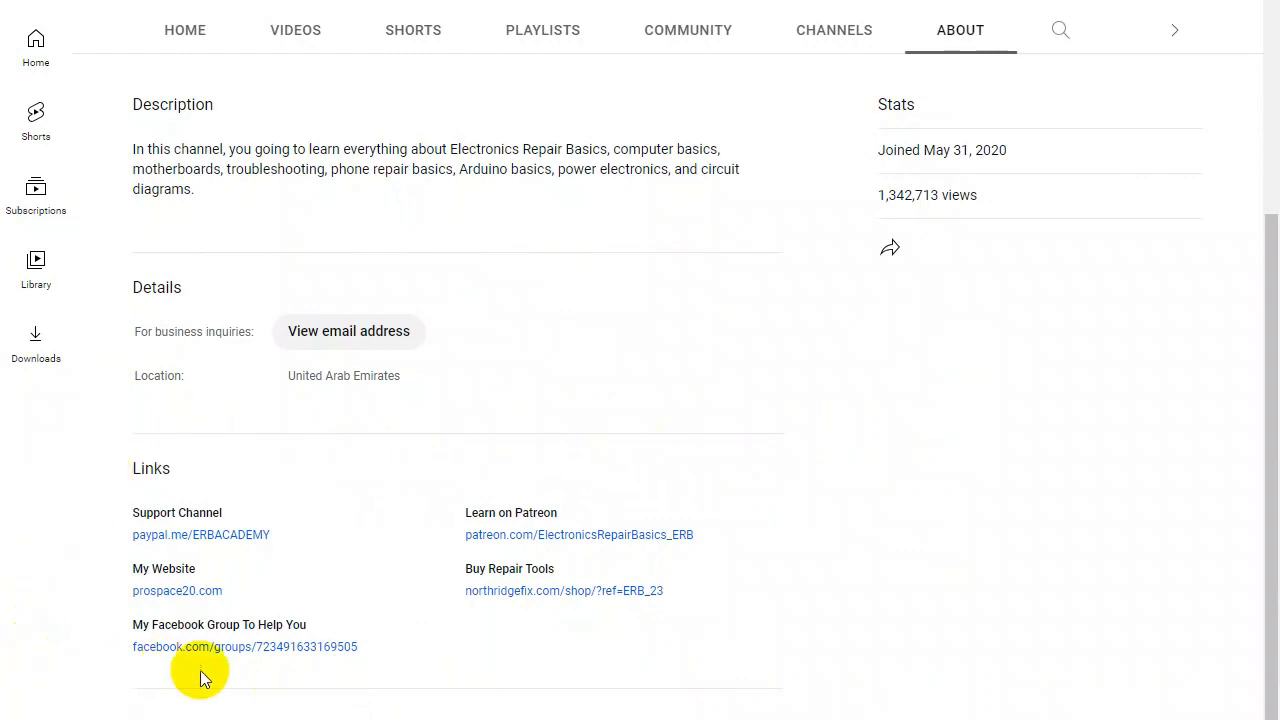
mouse_move(276, 598)
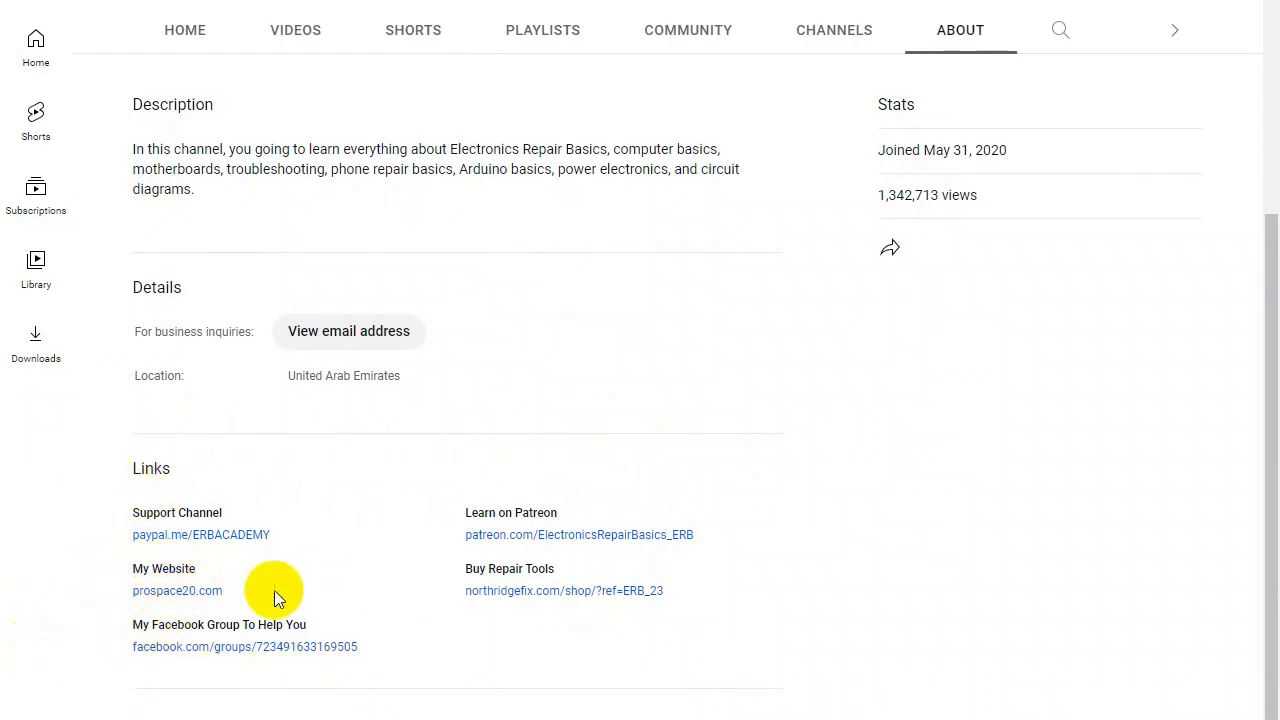
mouse_move(552, 512)
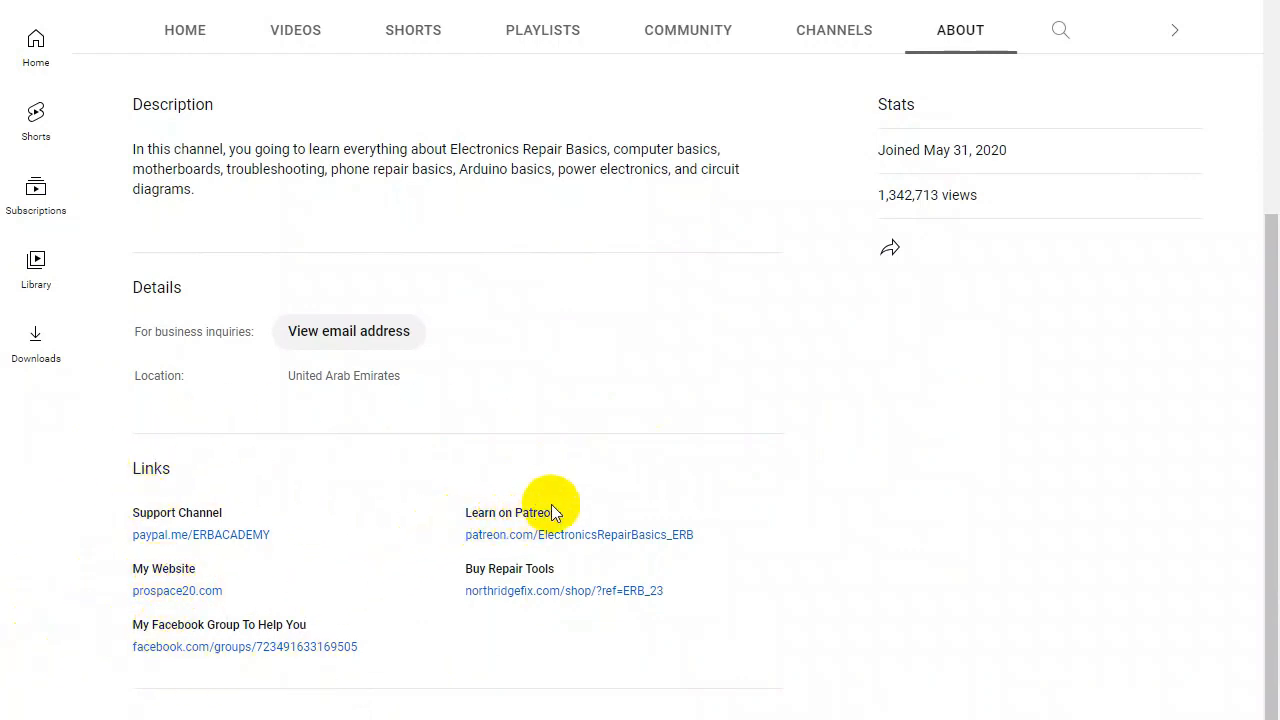
mouse_move(148, 632)
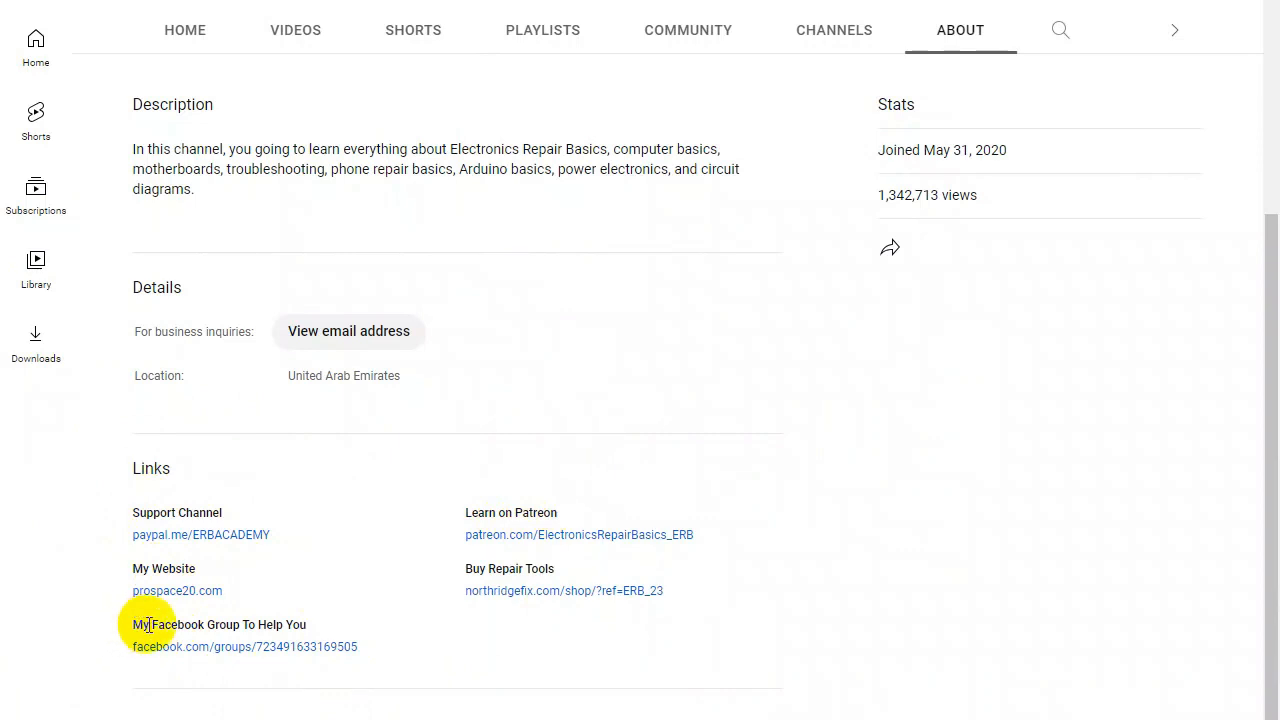
mouse_move(312, 640)
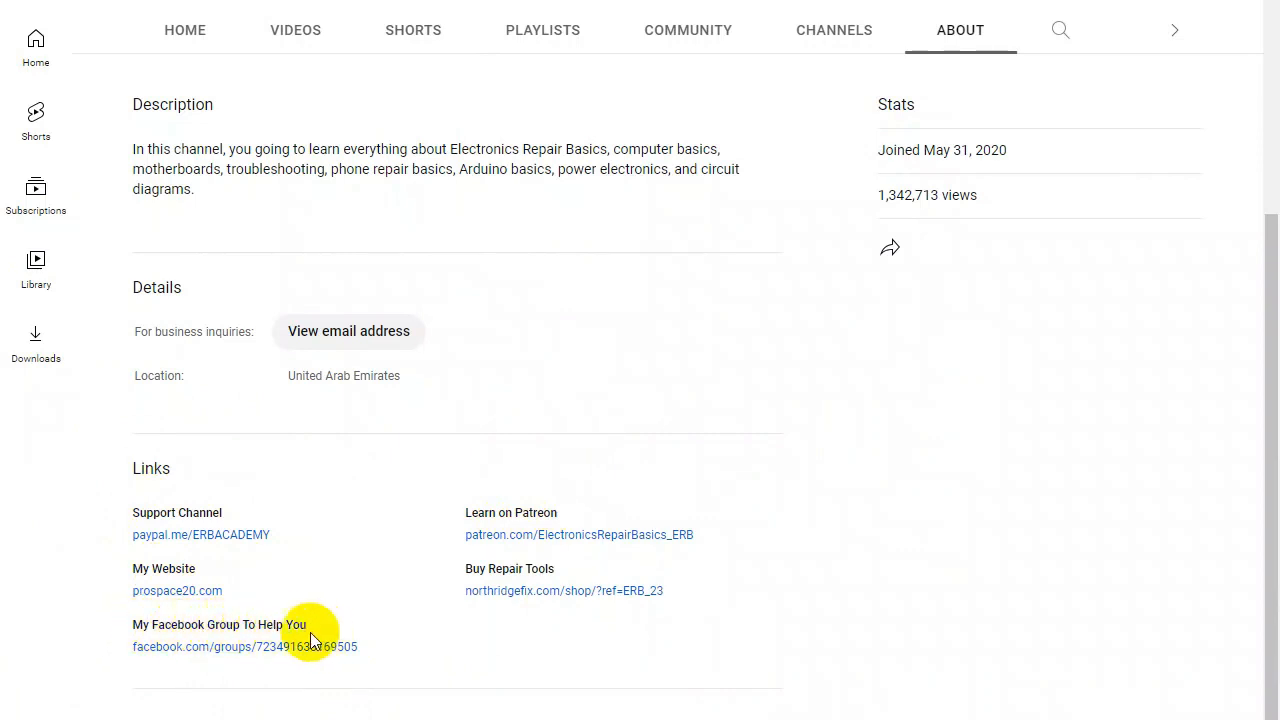
- From the Videos list, play the Trace Voltage video and expand its description with the group and website links
click(296, 94)
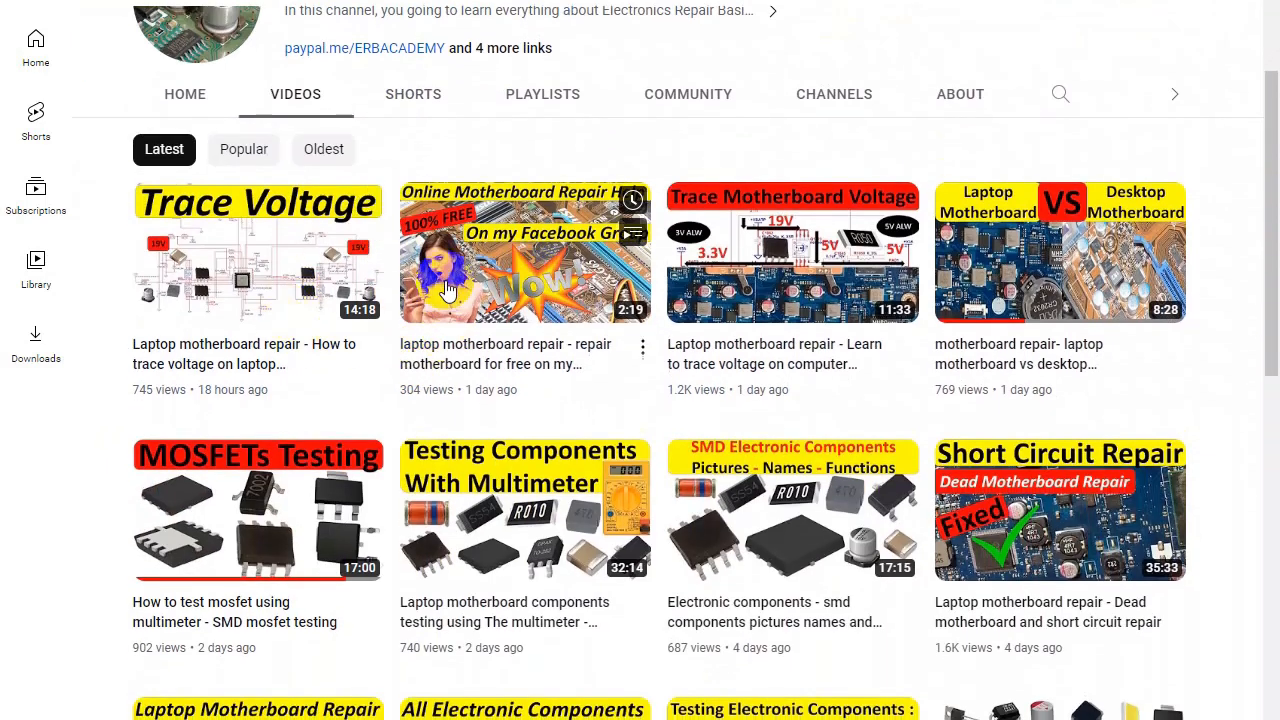
mouse_move(236, 278)
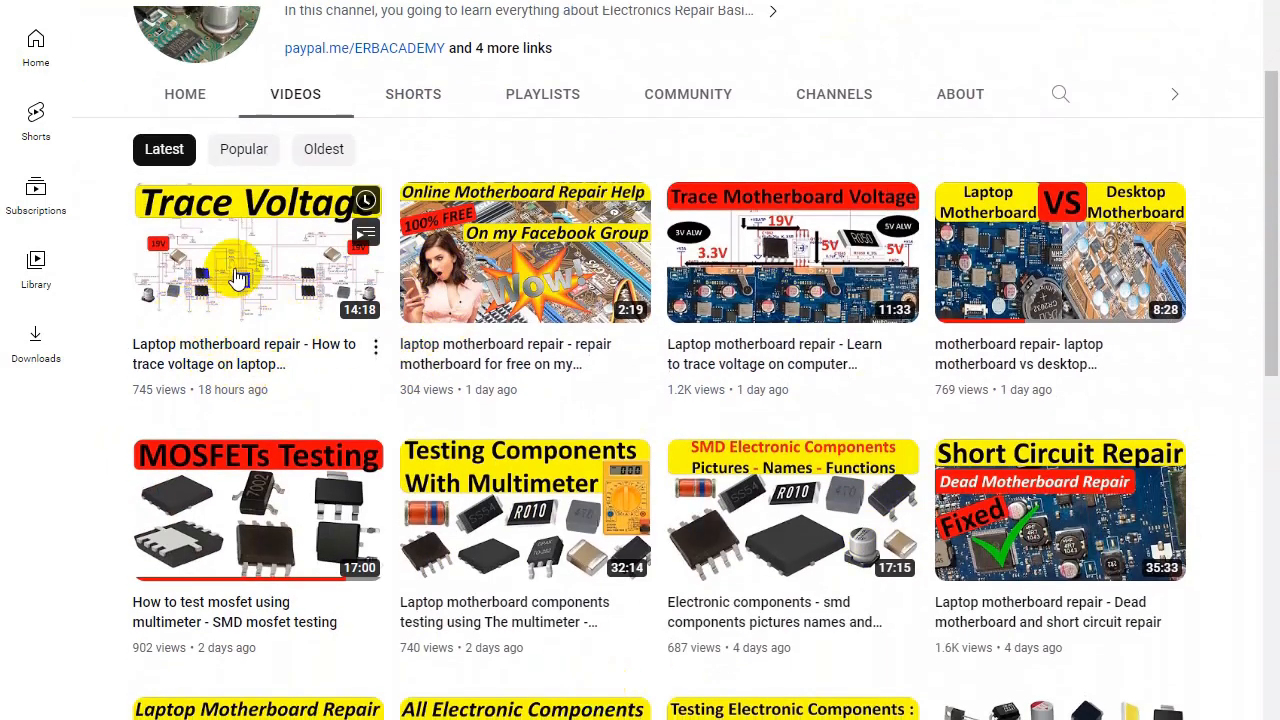
click(256, 252)
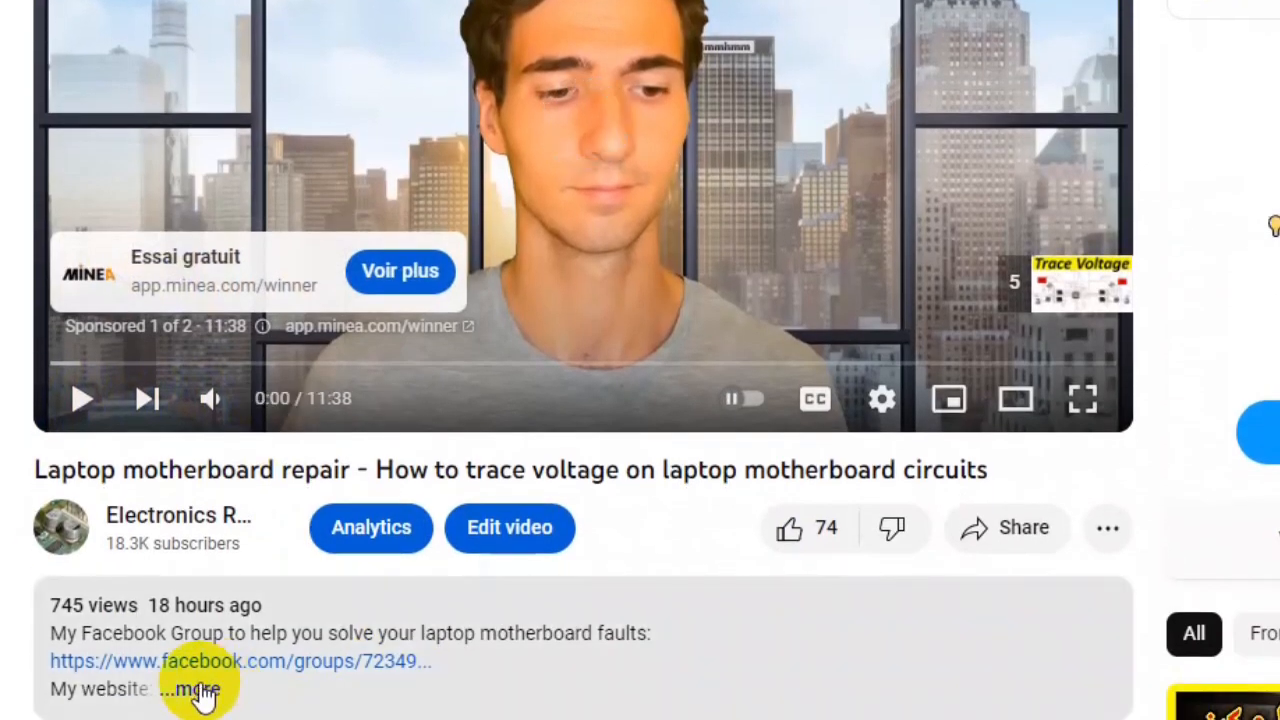
click(196, 688)
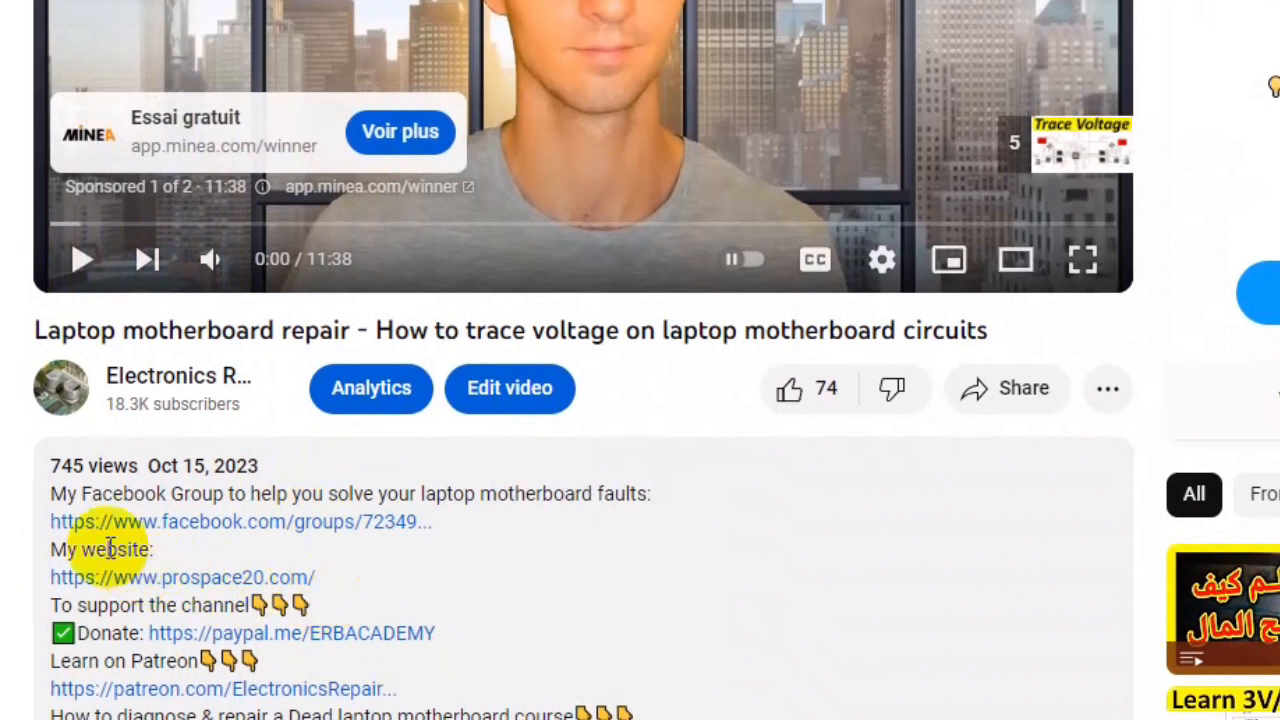
mouse_move(96, 520)
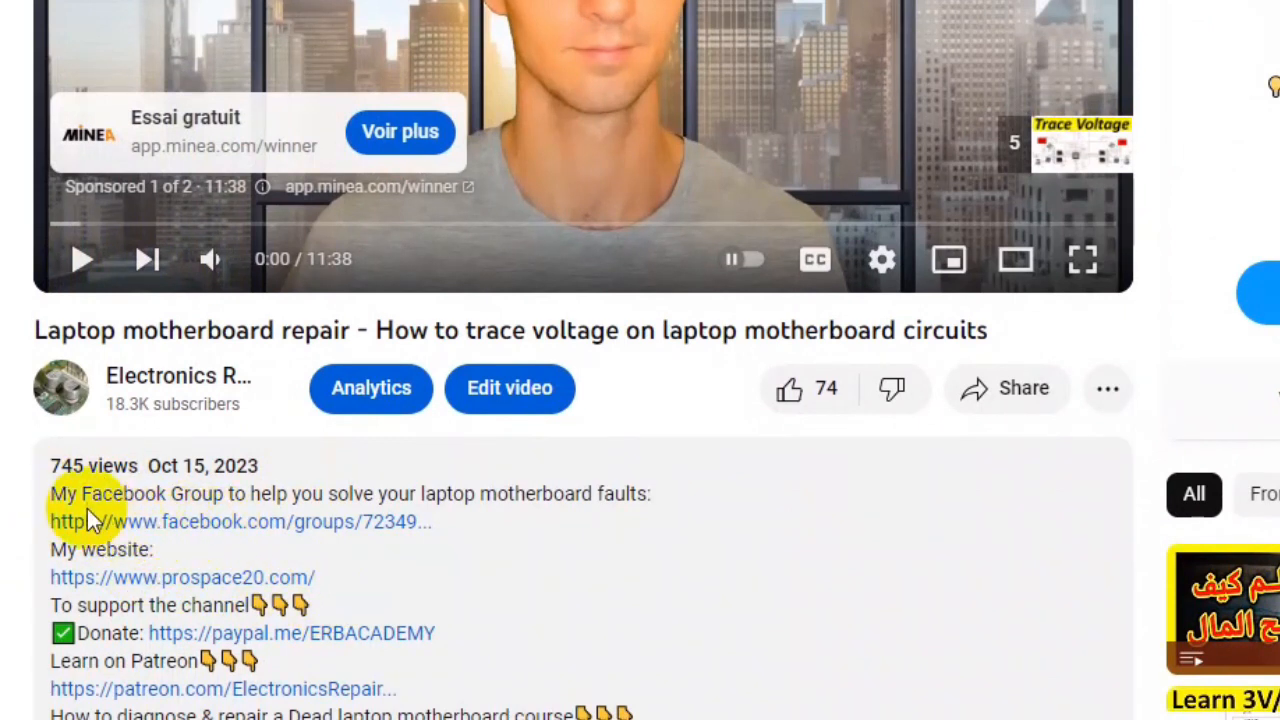
mouse_move(412, 500)
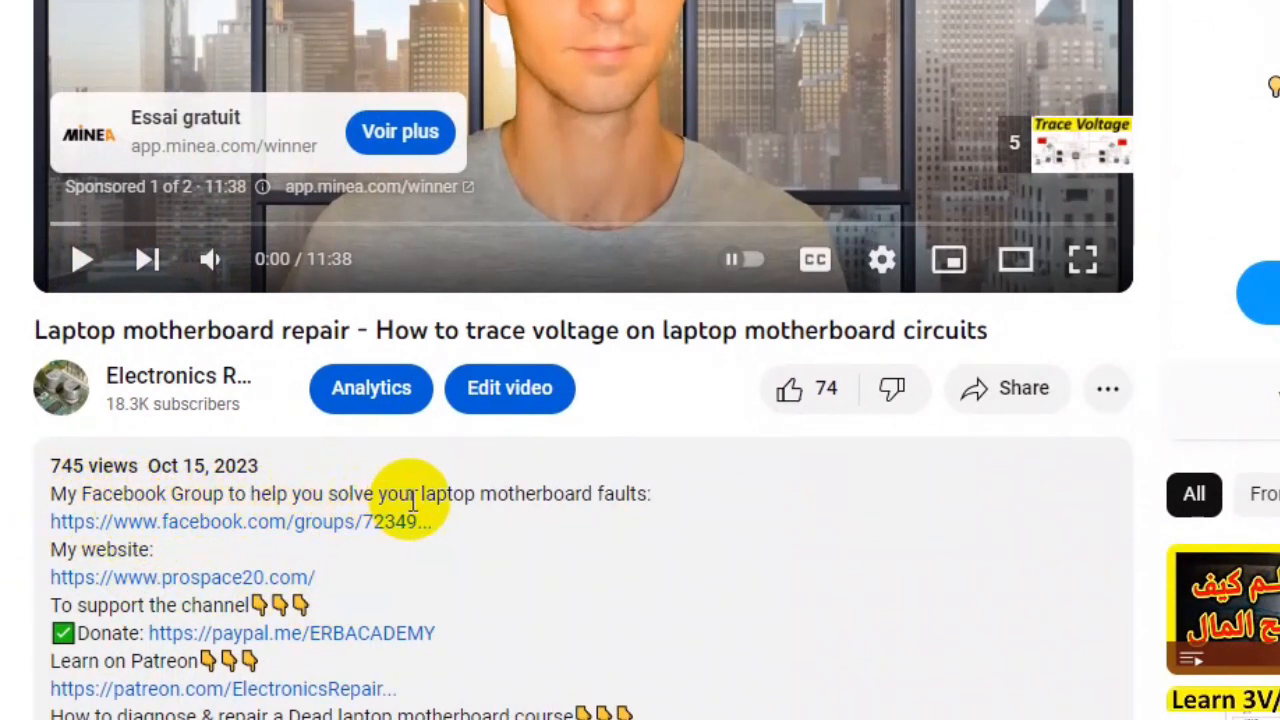
mouse_move(330, 520)
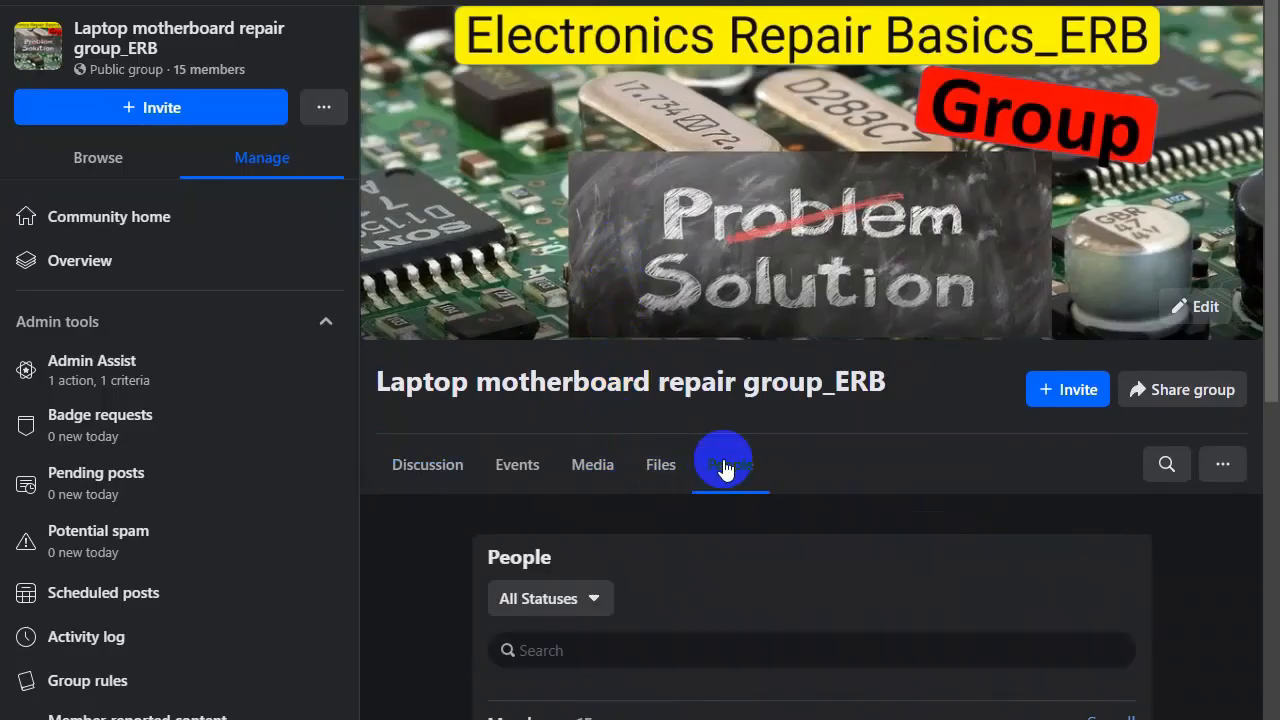
- Scroll through the group's Members list showing all 15 members and their join times
scroll(down, 3)
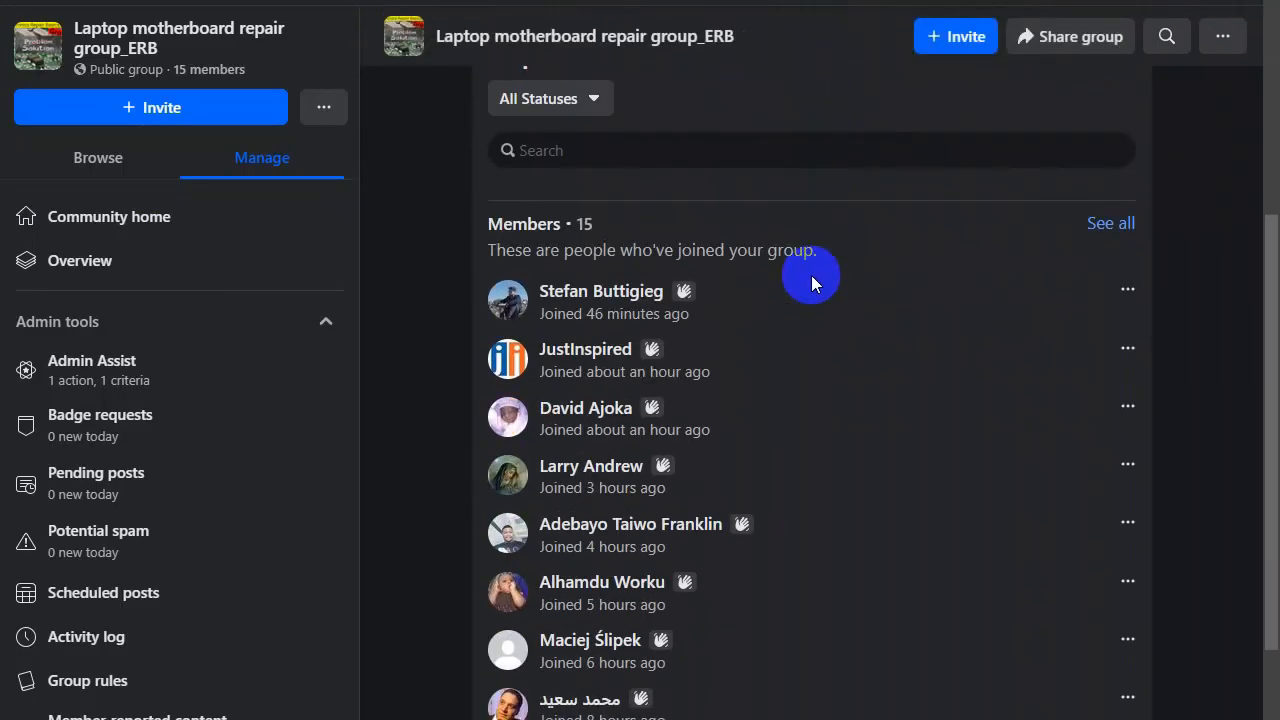
scroll(down, 3)
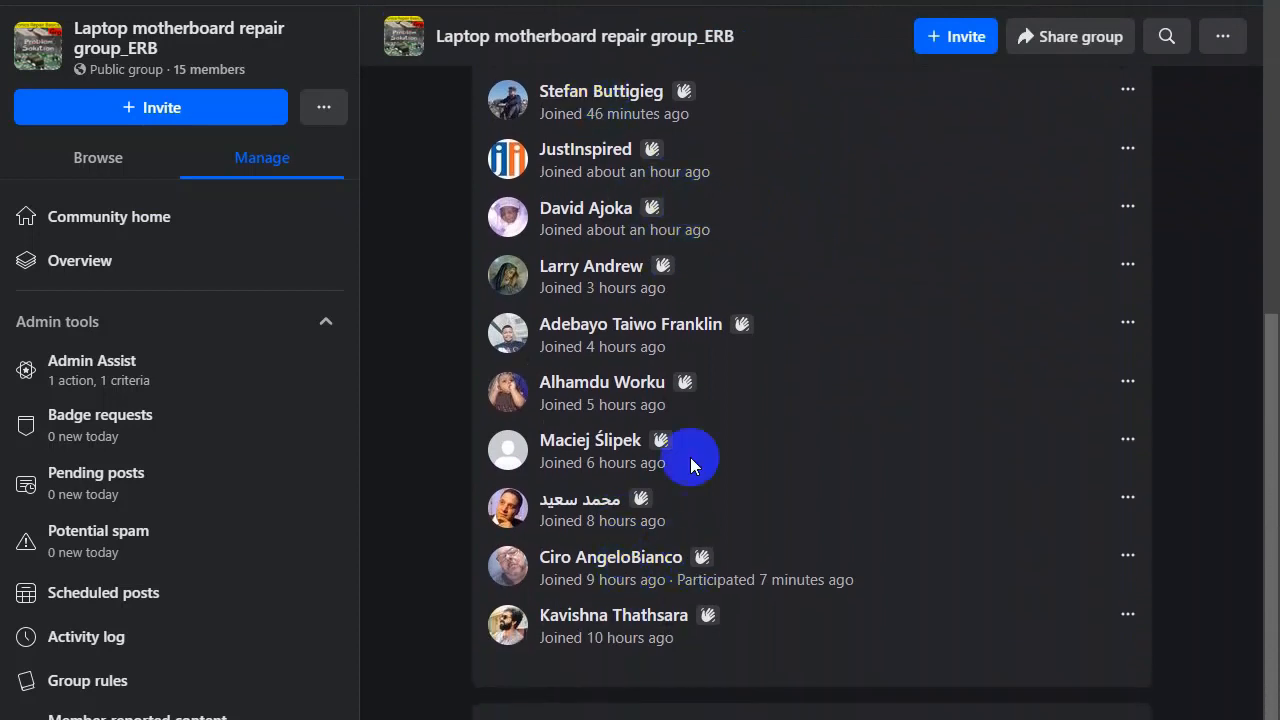
mouse_move(590, 244)
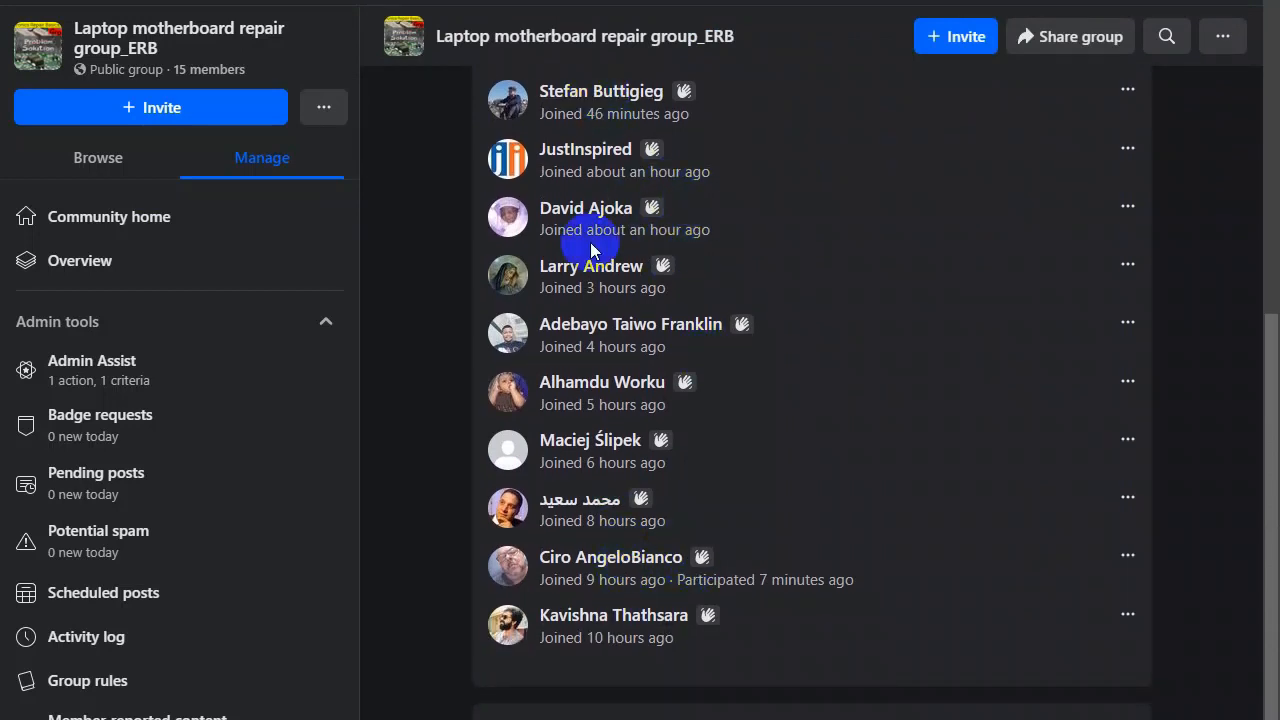